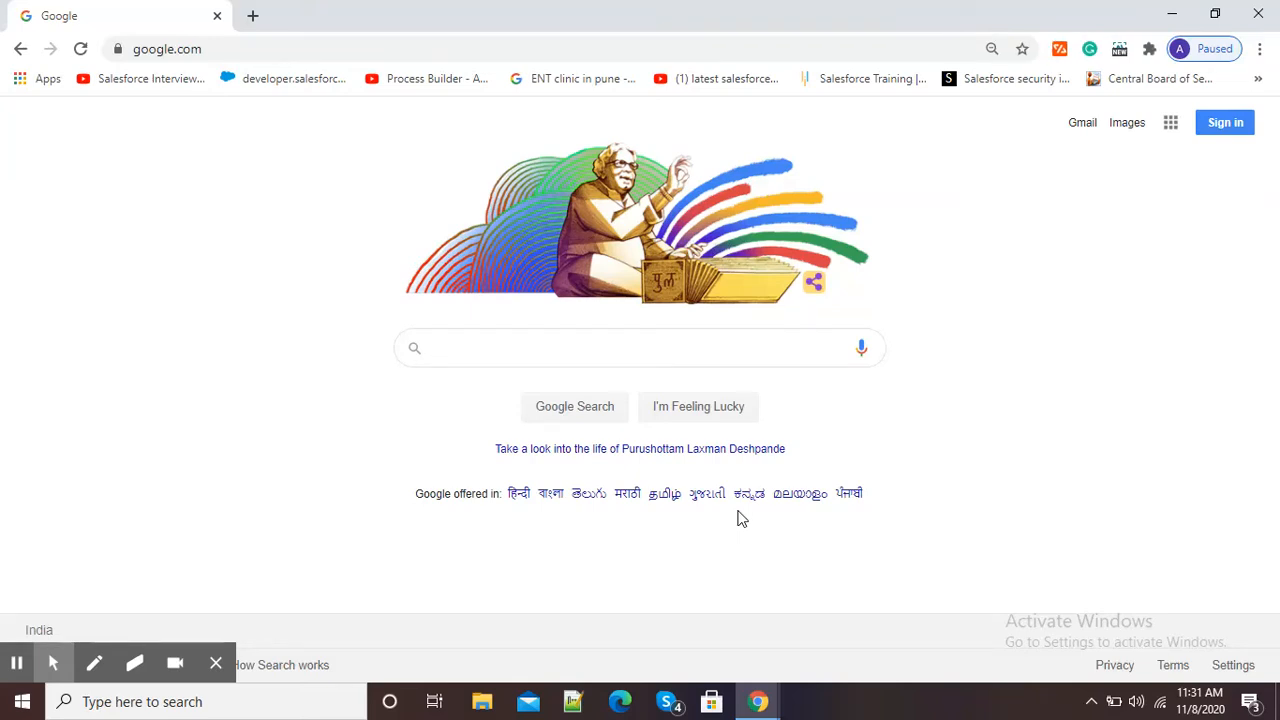
Search Google for 'pdf resizer' to list PDF resizing tools.
click(640, 347)
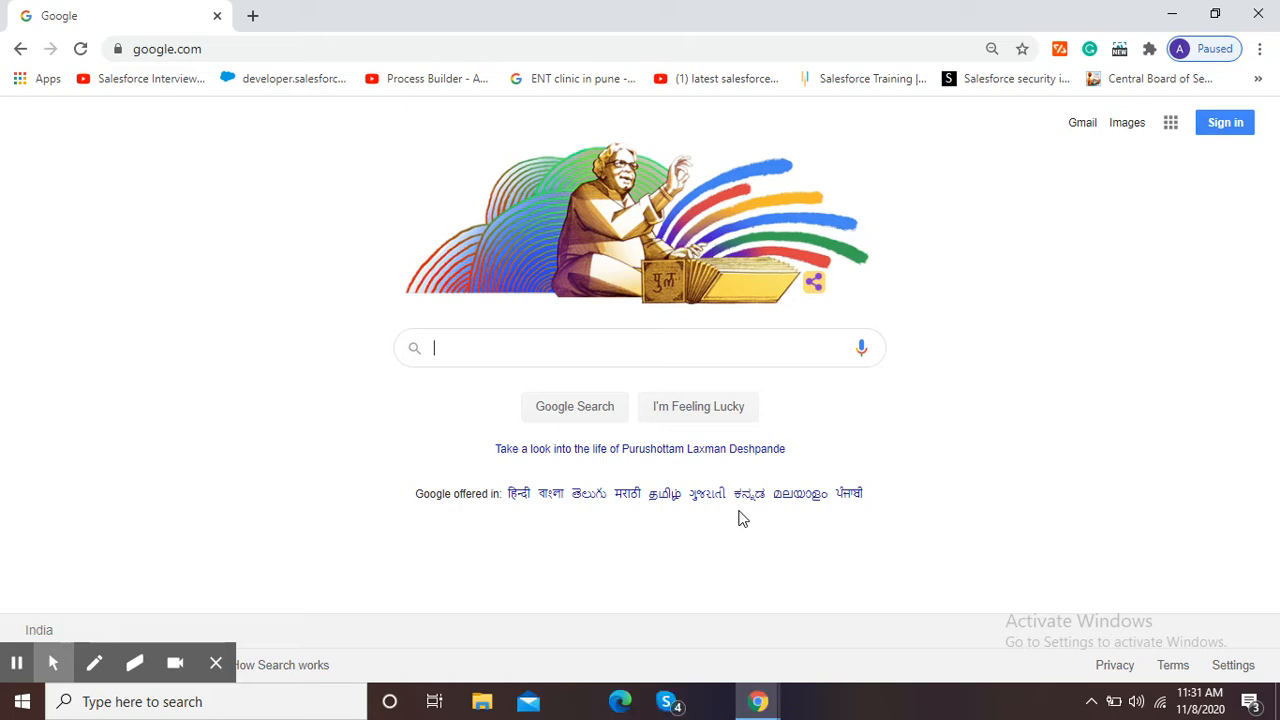
mouse_move(750, 520)
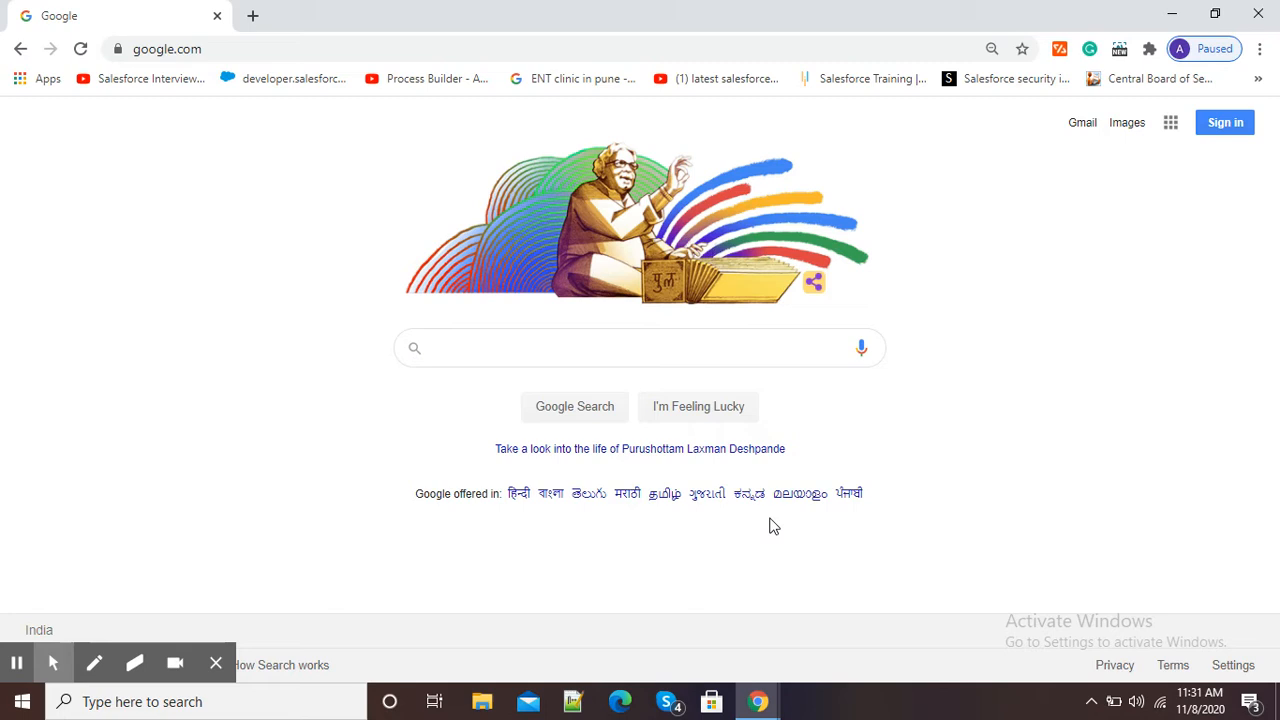
mouse_move(778, 530)
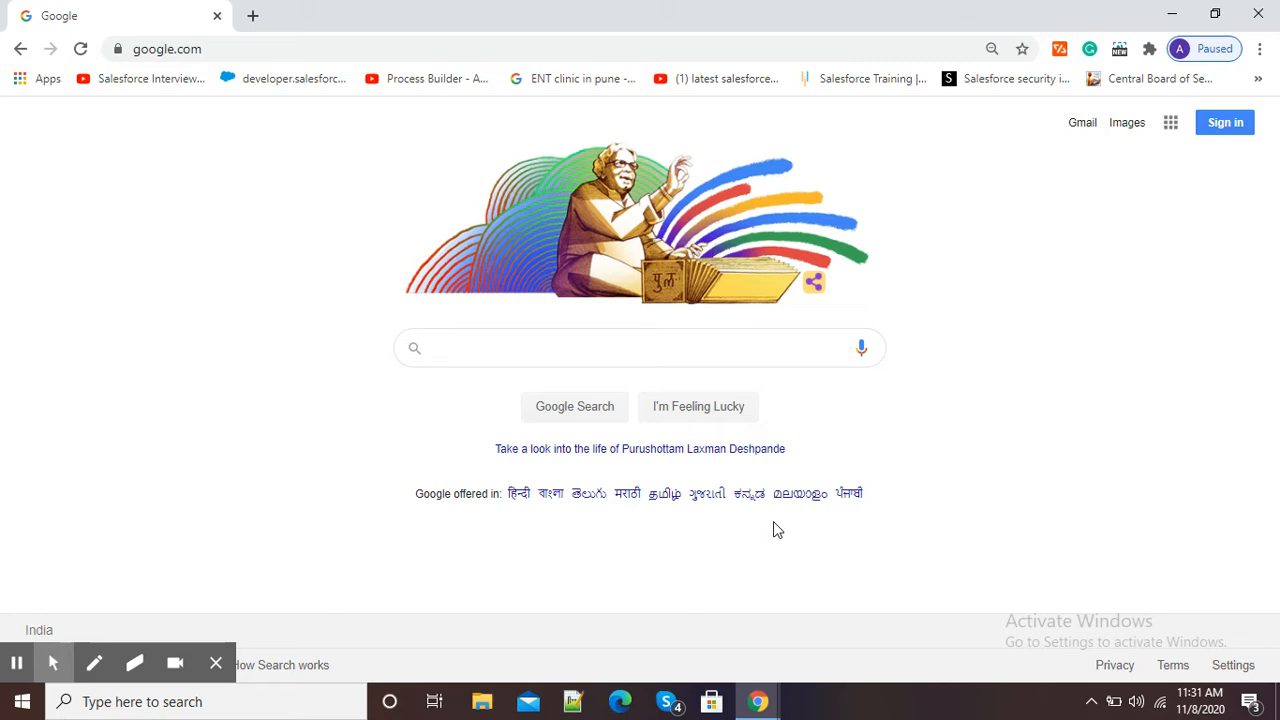
click(648, 348)
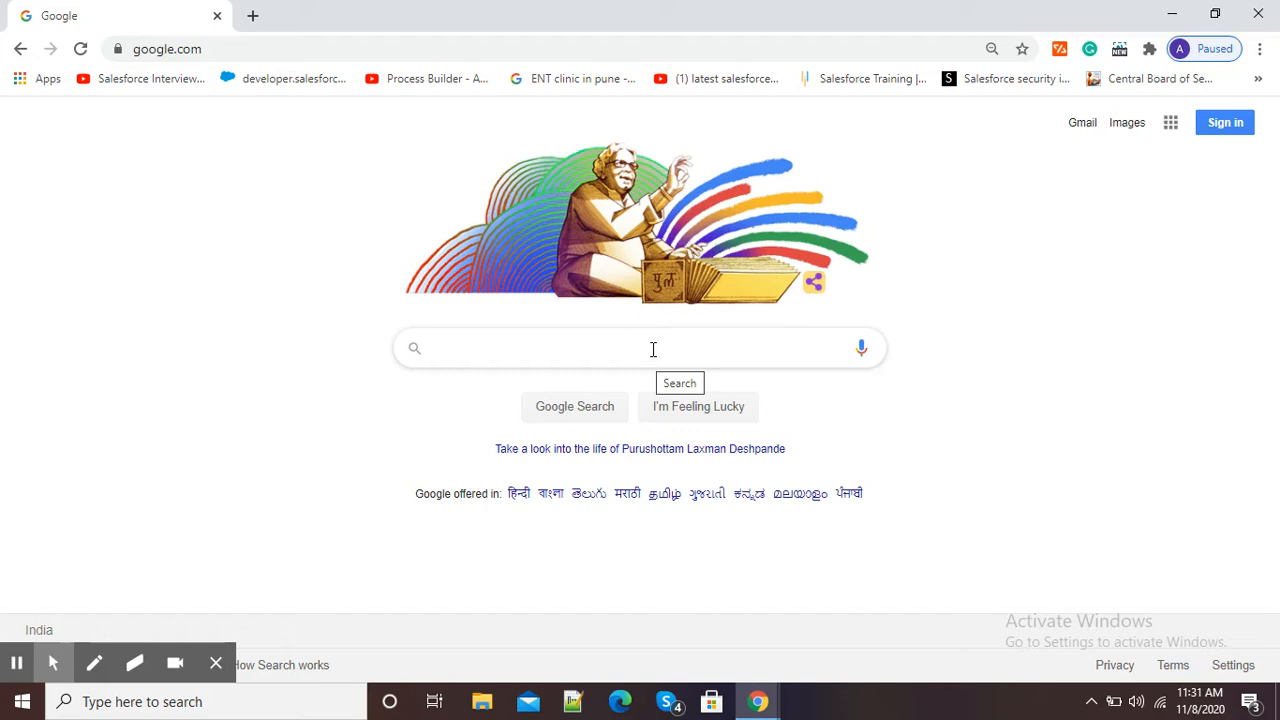
click(640, 348)
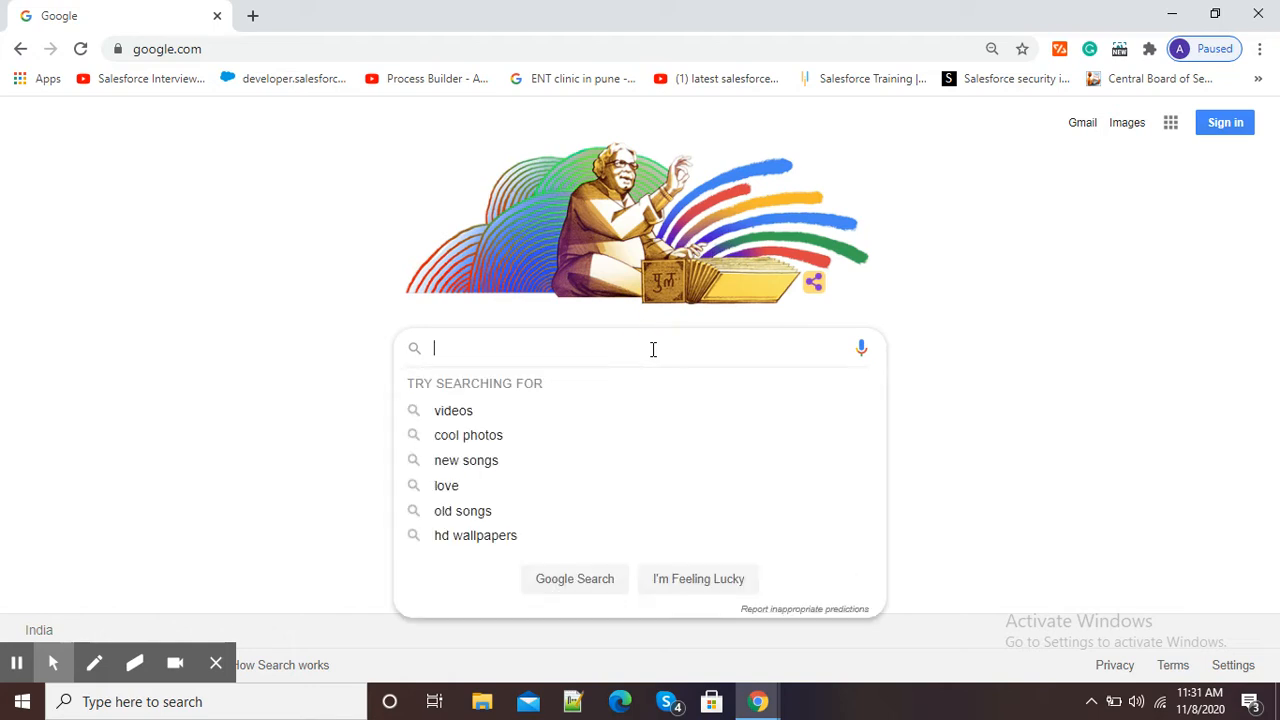
text(PDF)
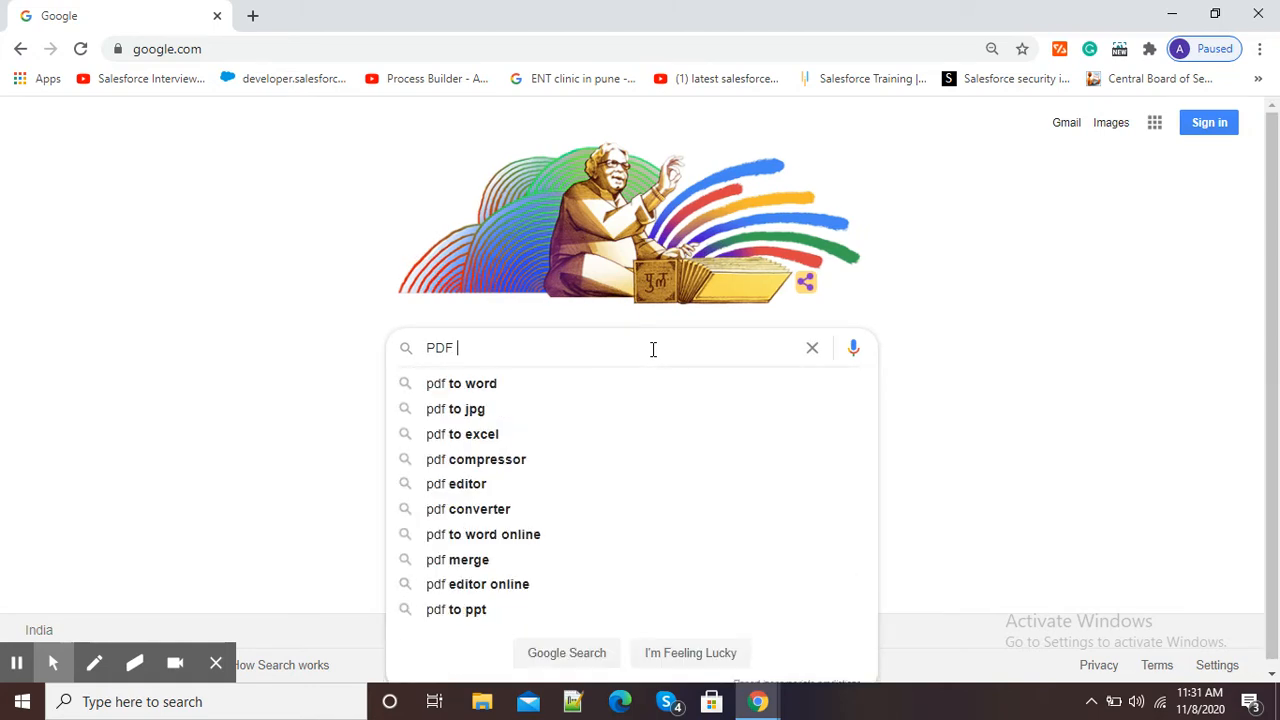
text(reiz)
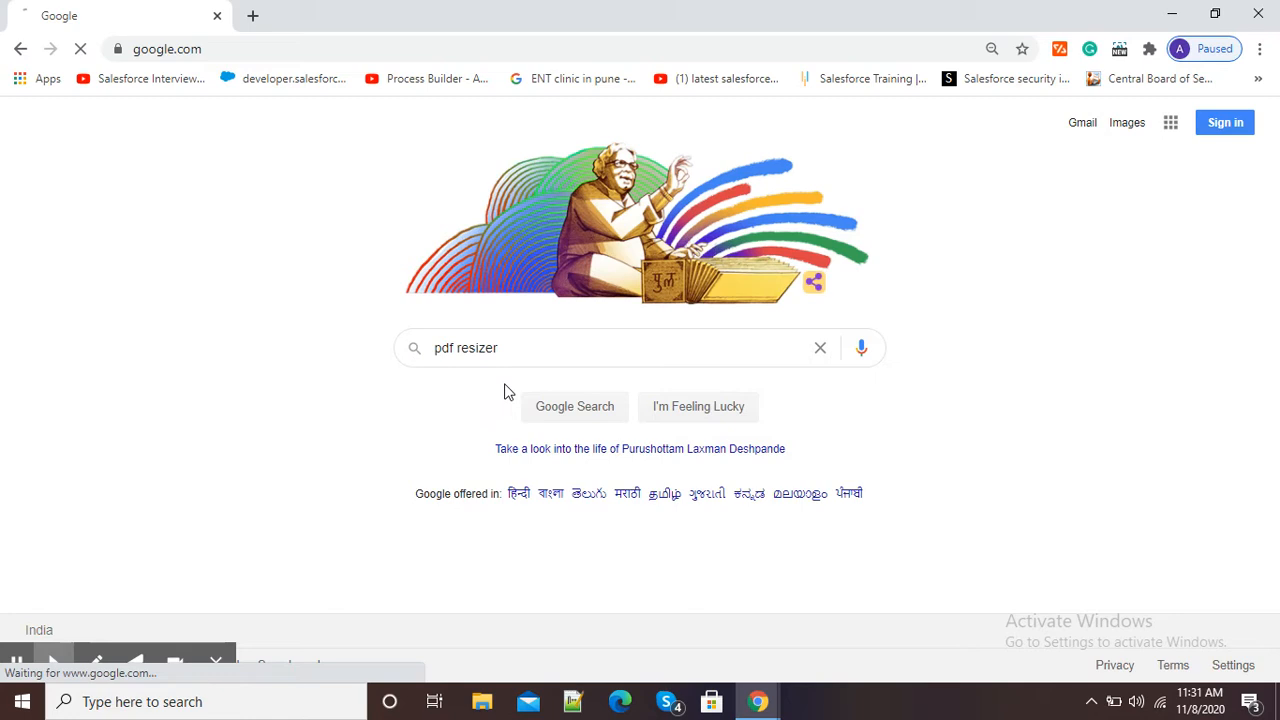
click(574, 406)
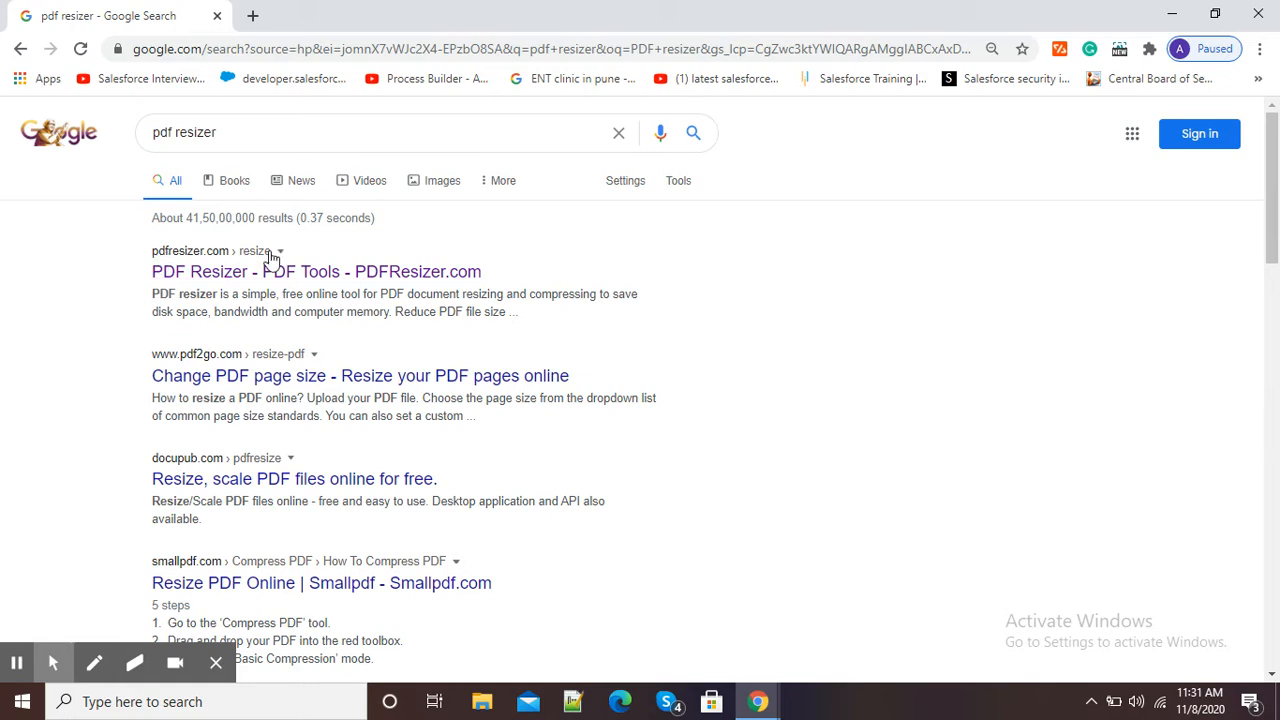
mouse_move(183, 238)
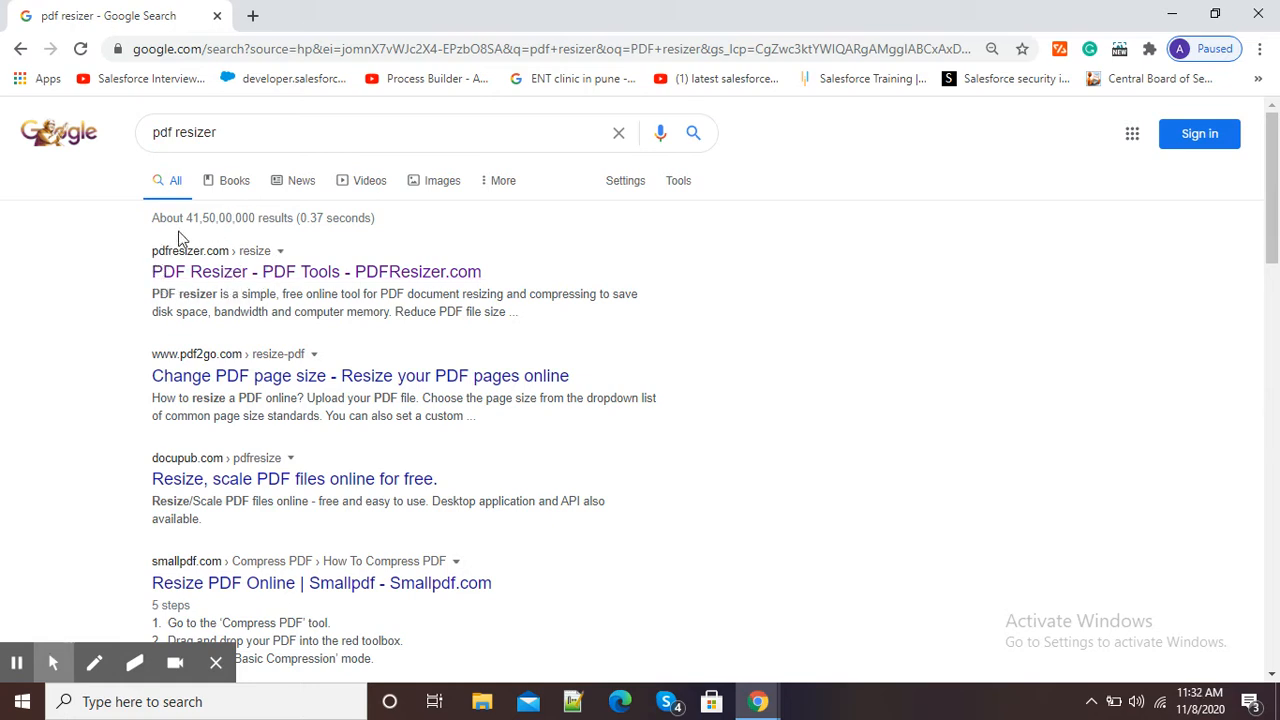
Follow the 'PDF Resizer - PDF Tools - PDFResizer.com' result to its Resize PDF page.
click(315, 271)
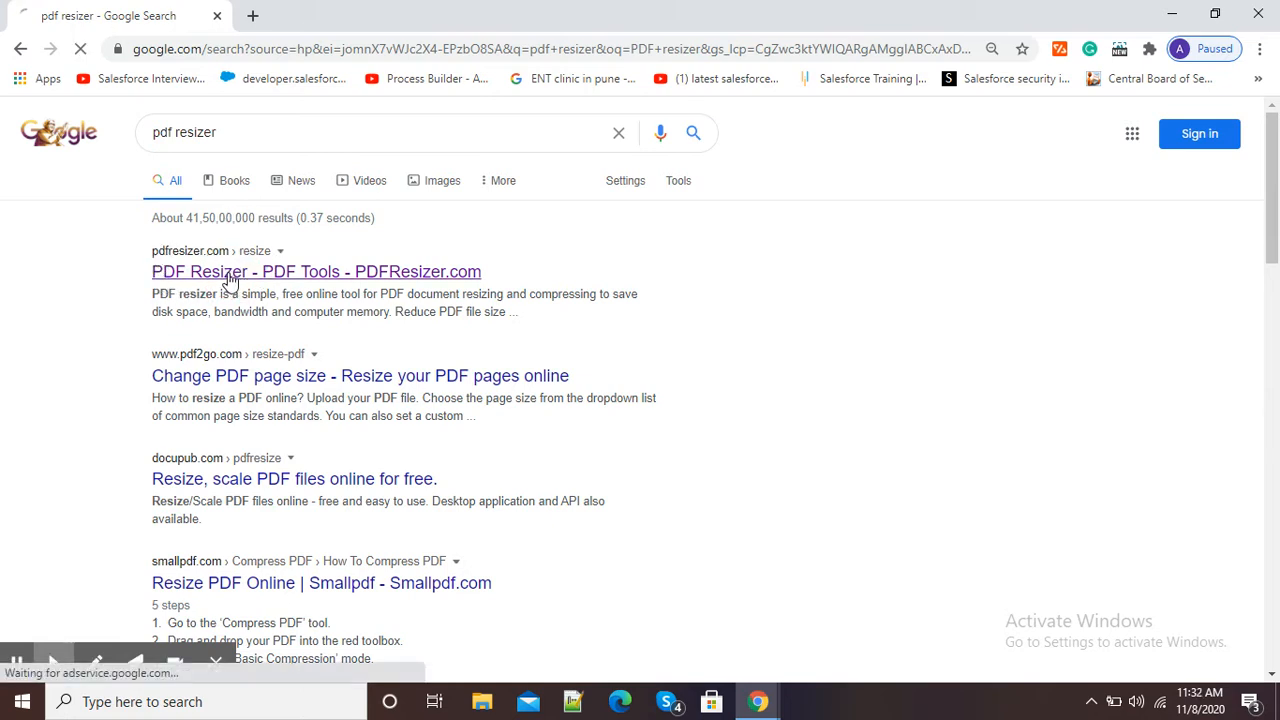
click(316, 271)
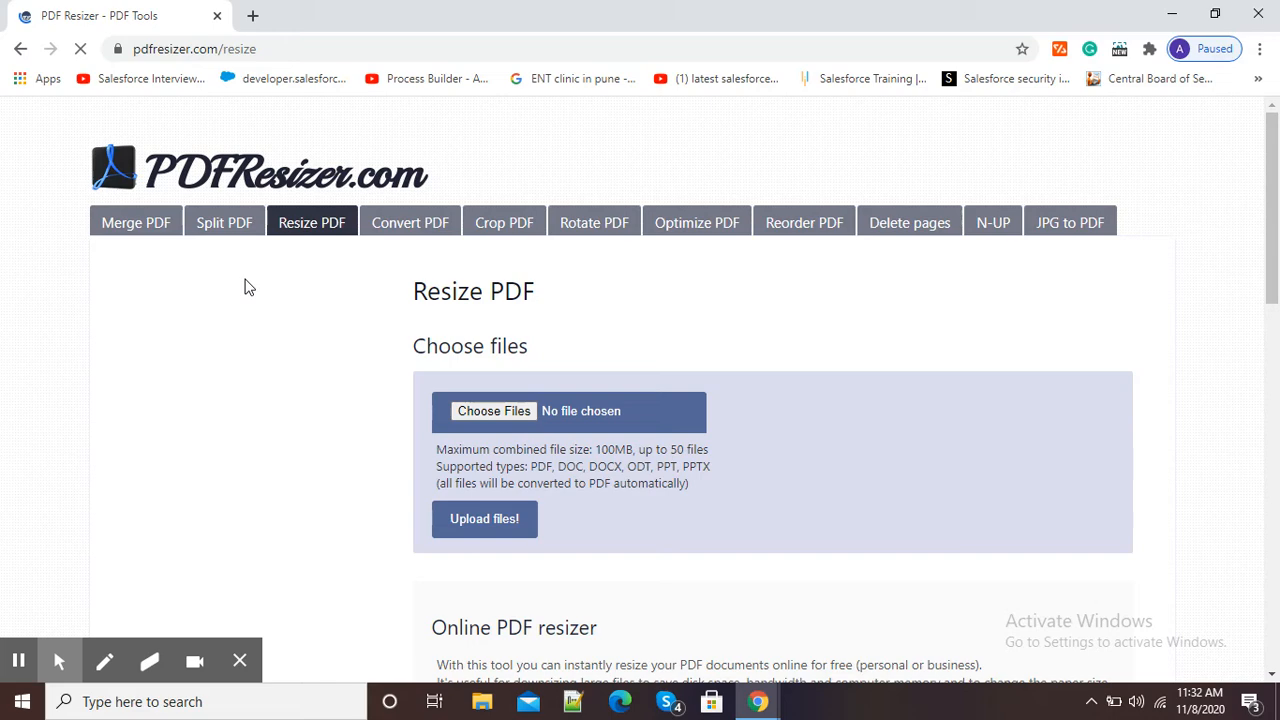
mouse_move(238, 287)
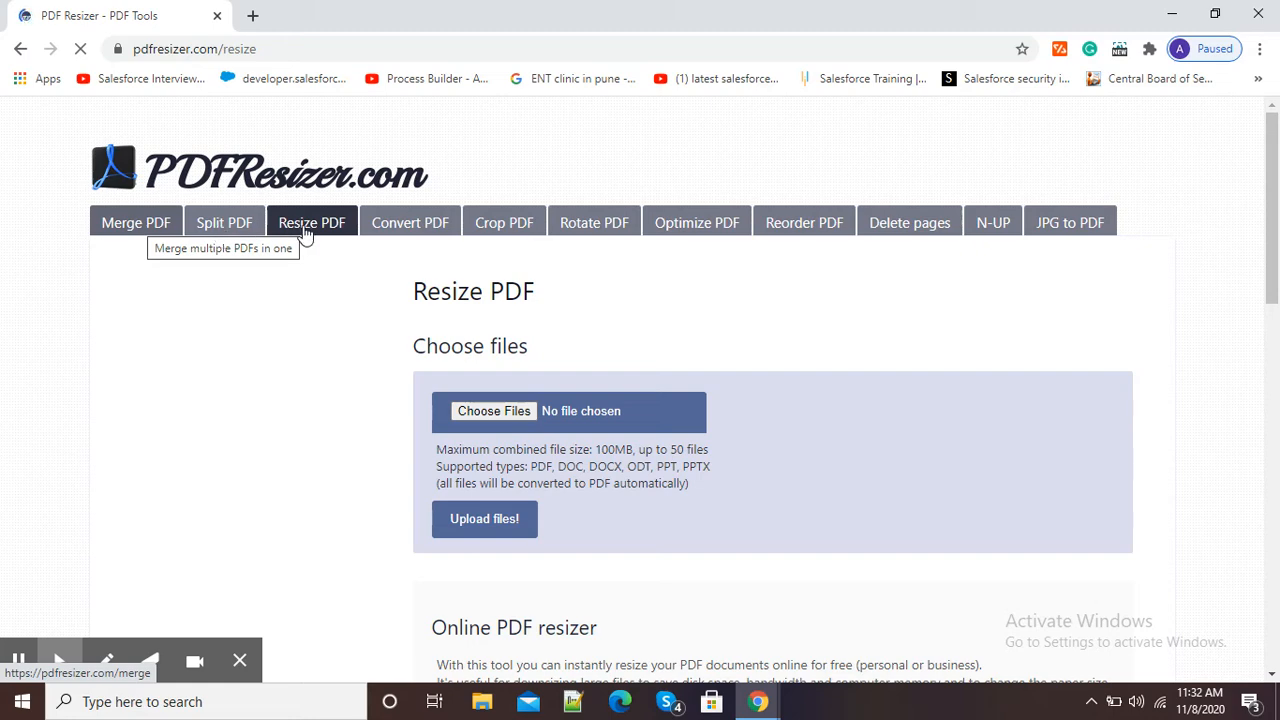
mouse_move(409, 222)
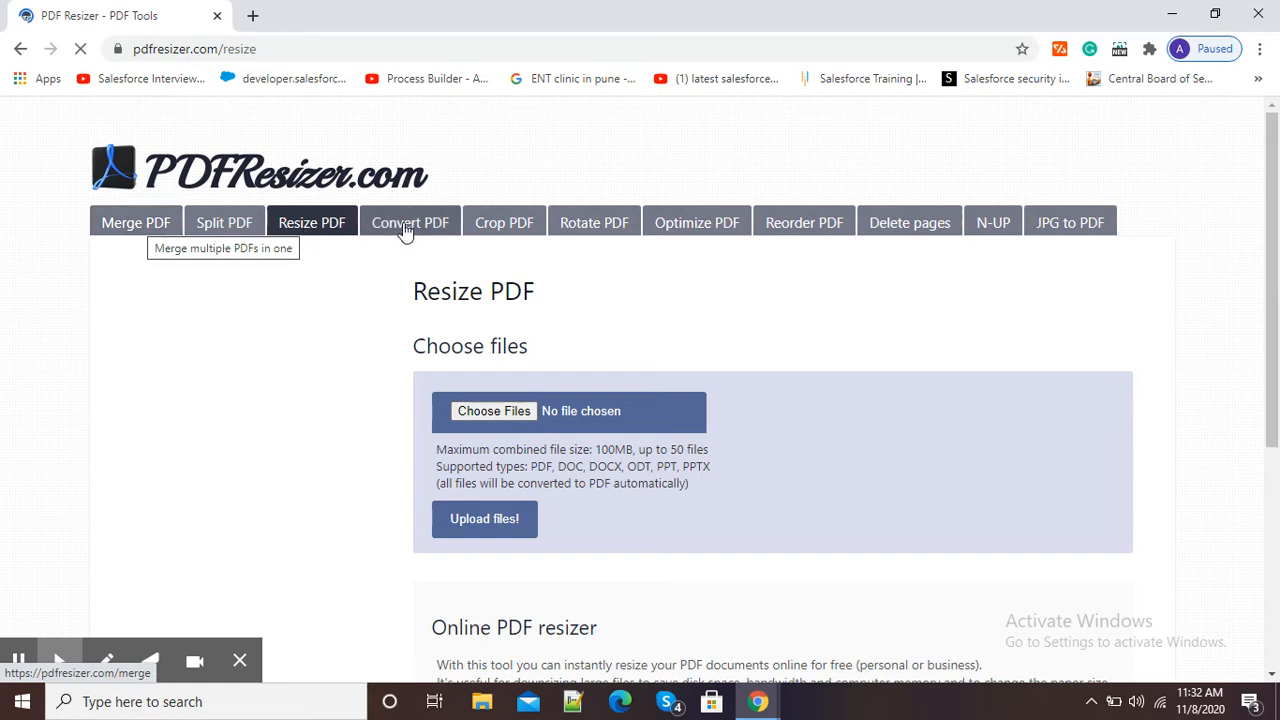
mouse_move(594, 222)
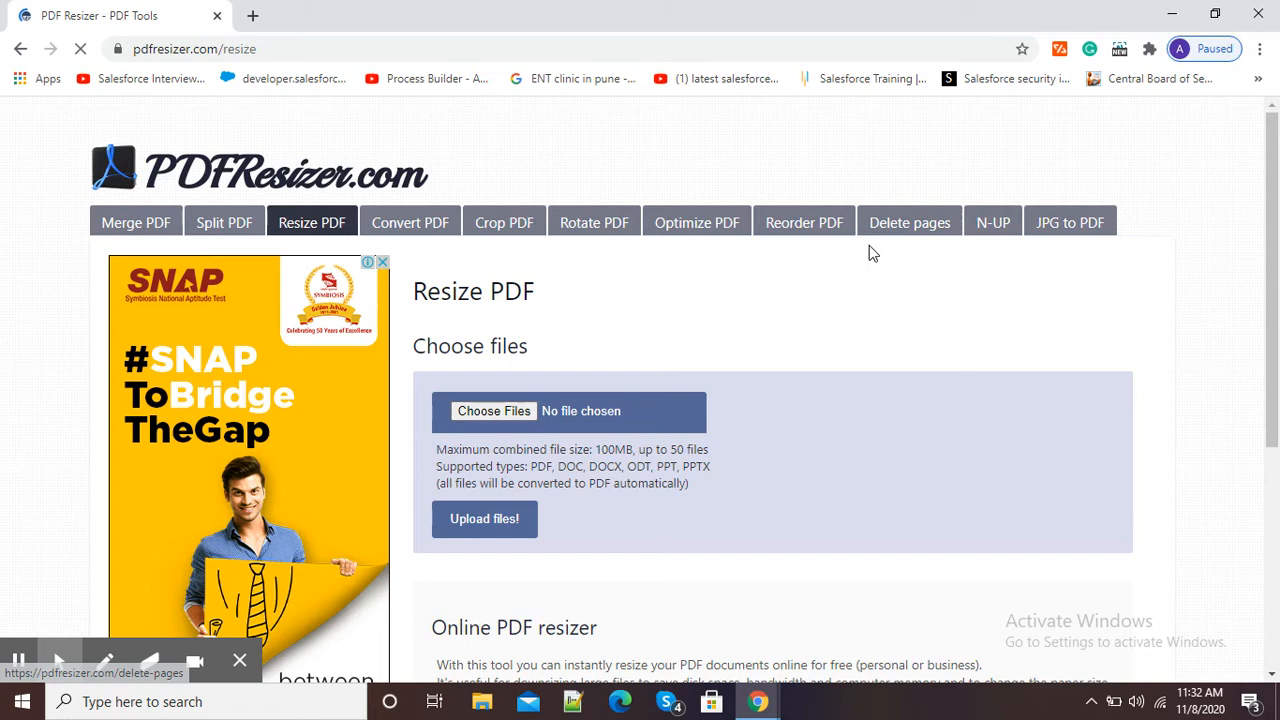
mouse_move(895, 215)
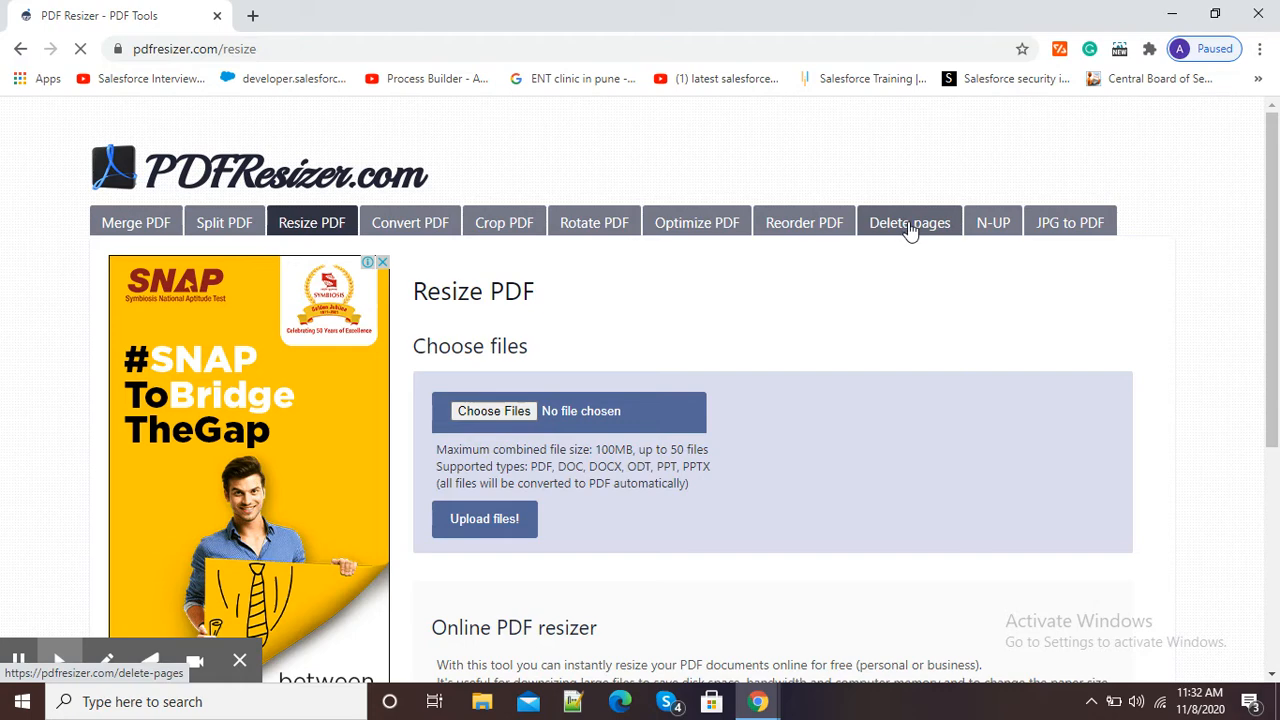
Go to the Delete pages from PDF tool in the site navigation bar.
click(909, 222)
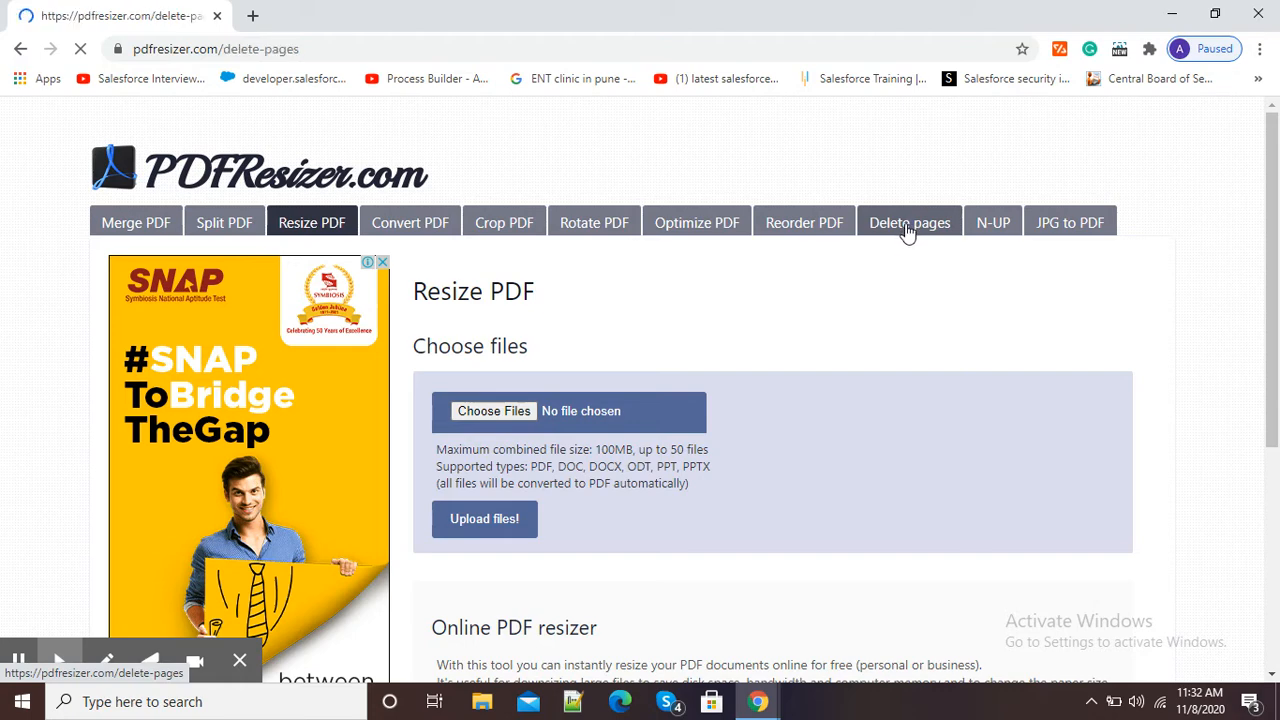
click(909, 222)
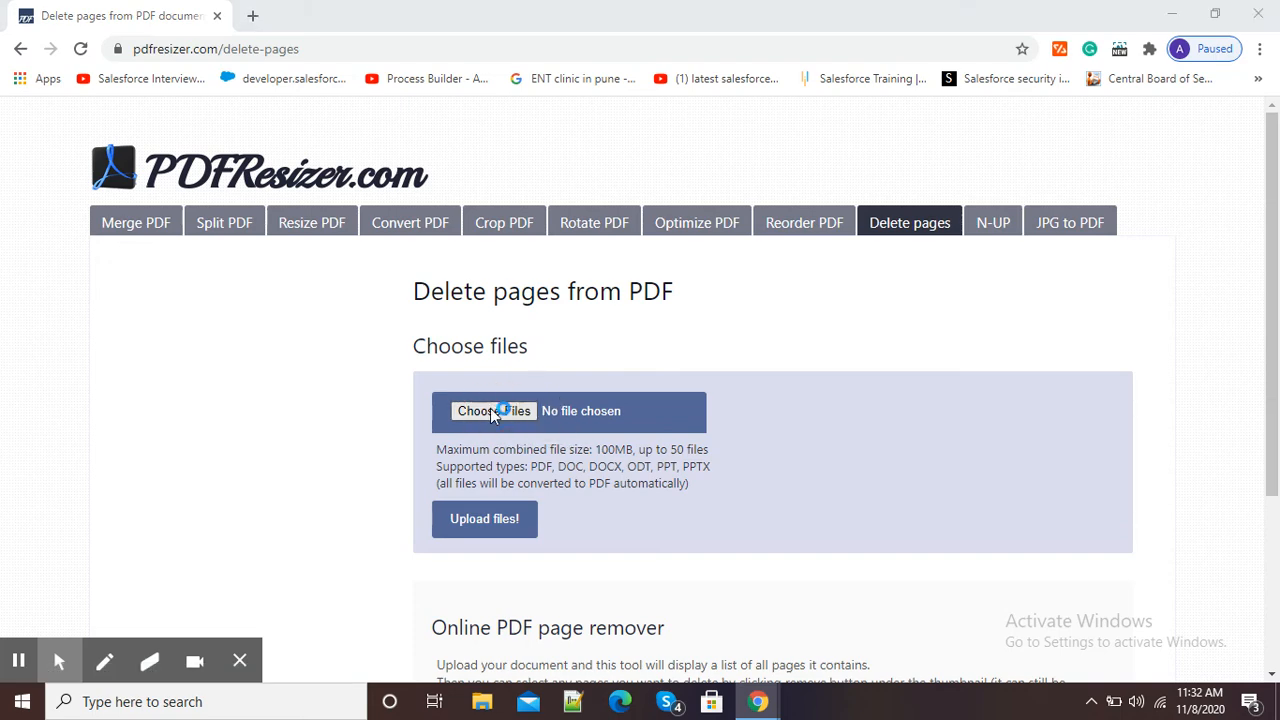
Choose E-Content Preparation Guide.pdf from Local Disk (F:) as the file to upload.
click(494, 411)
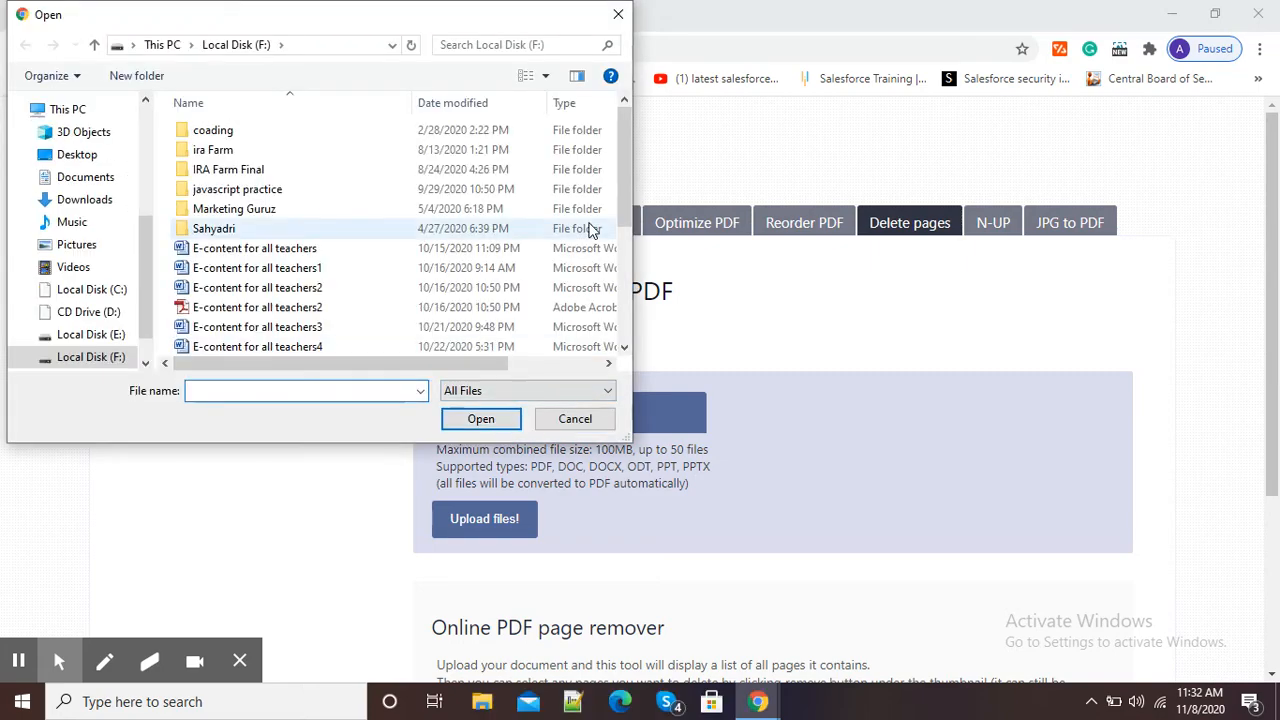
scroll(down, 3)
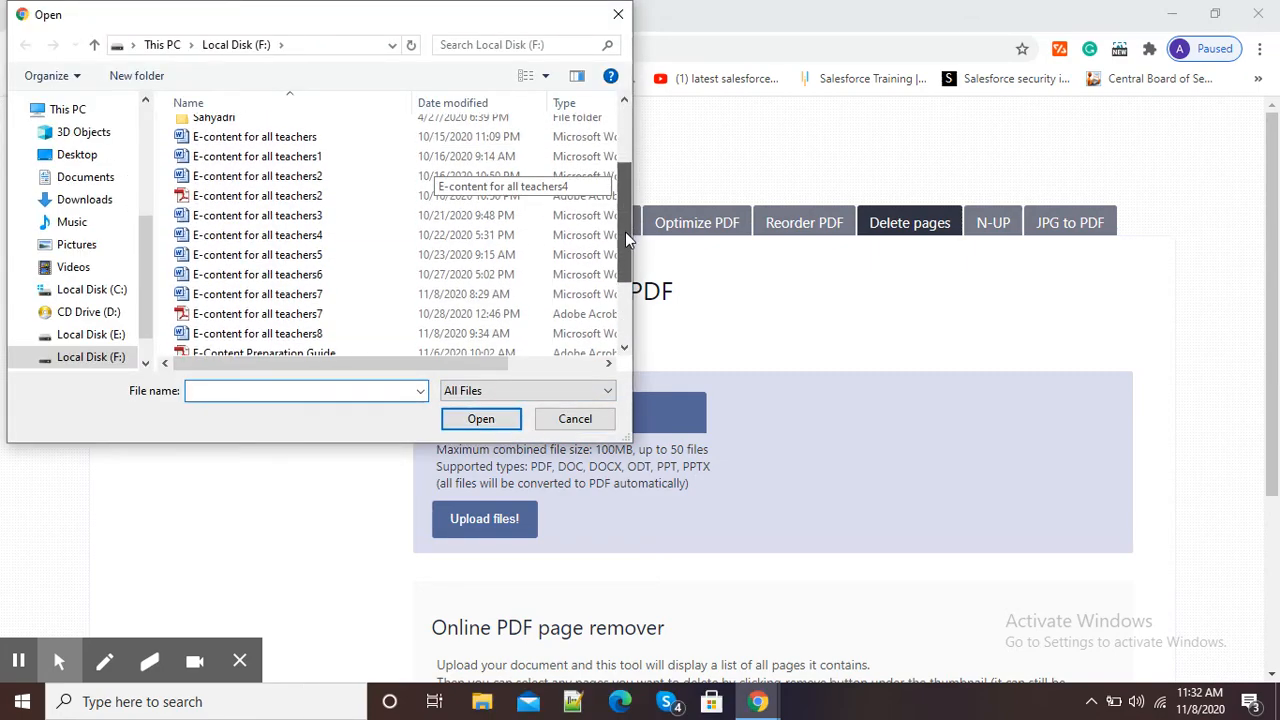
scroll(down, 3)
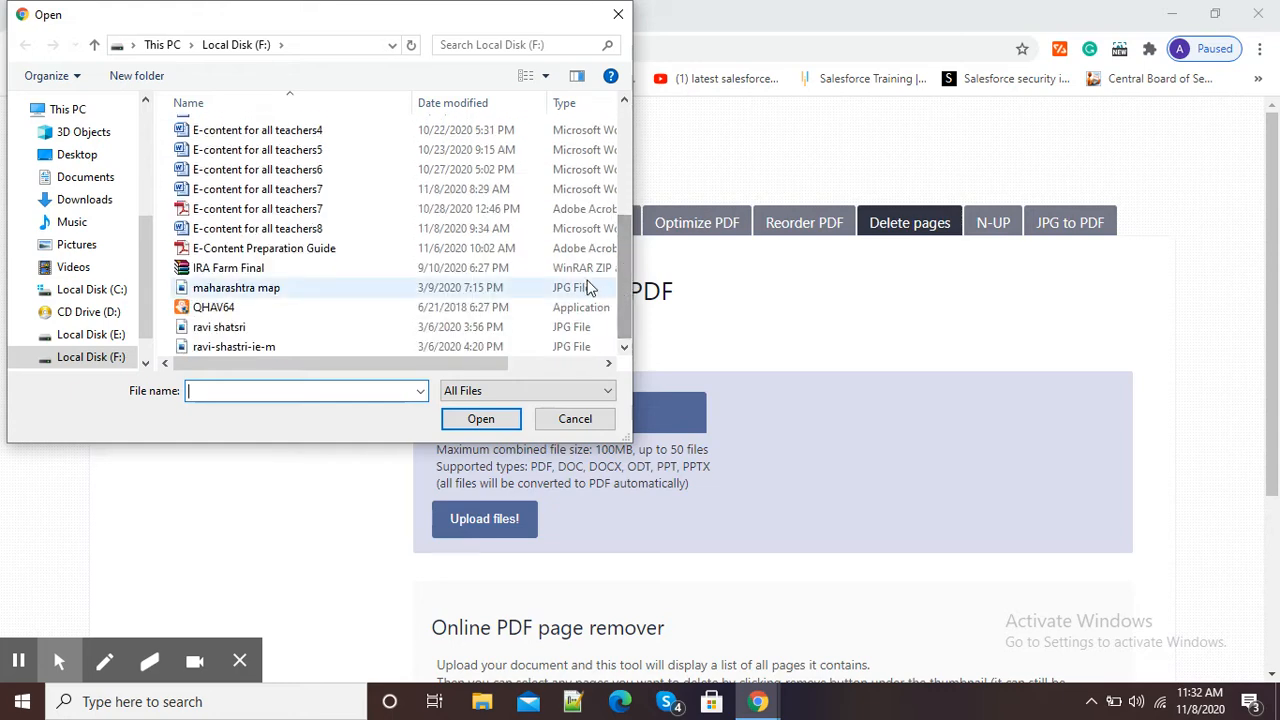
click(264, 248)
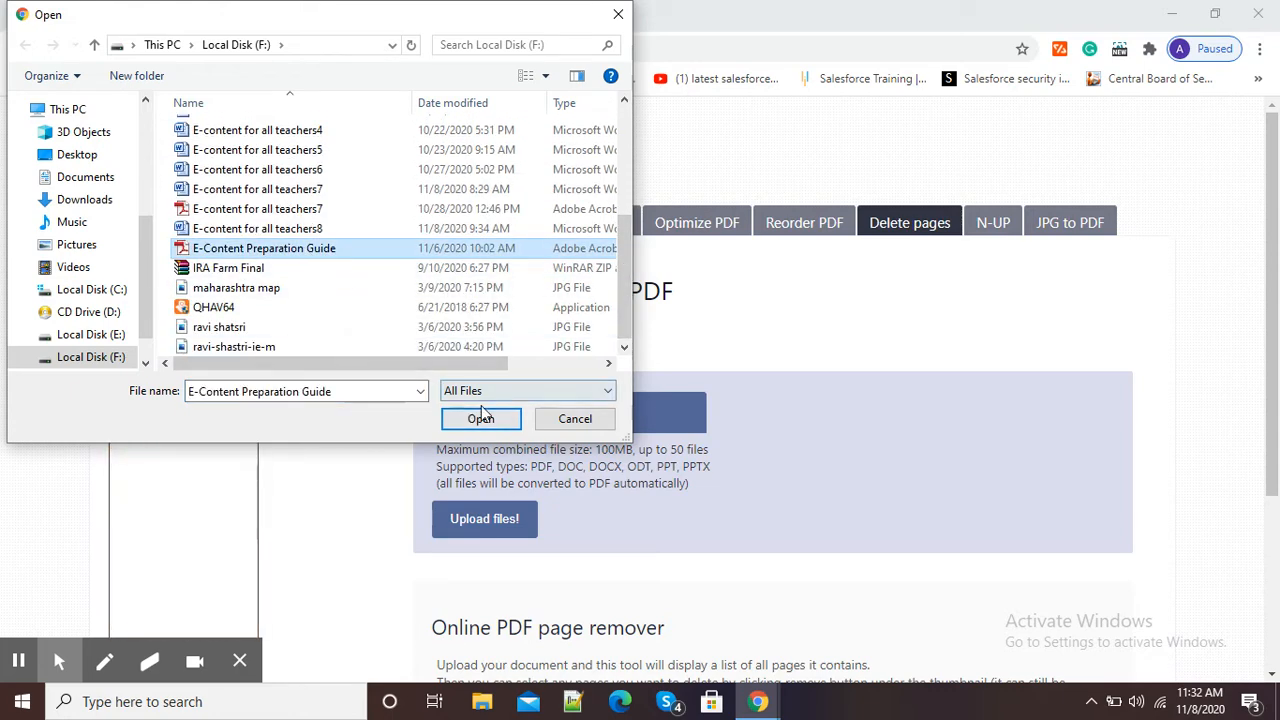
click(575, 419)
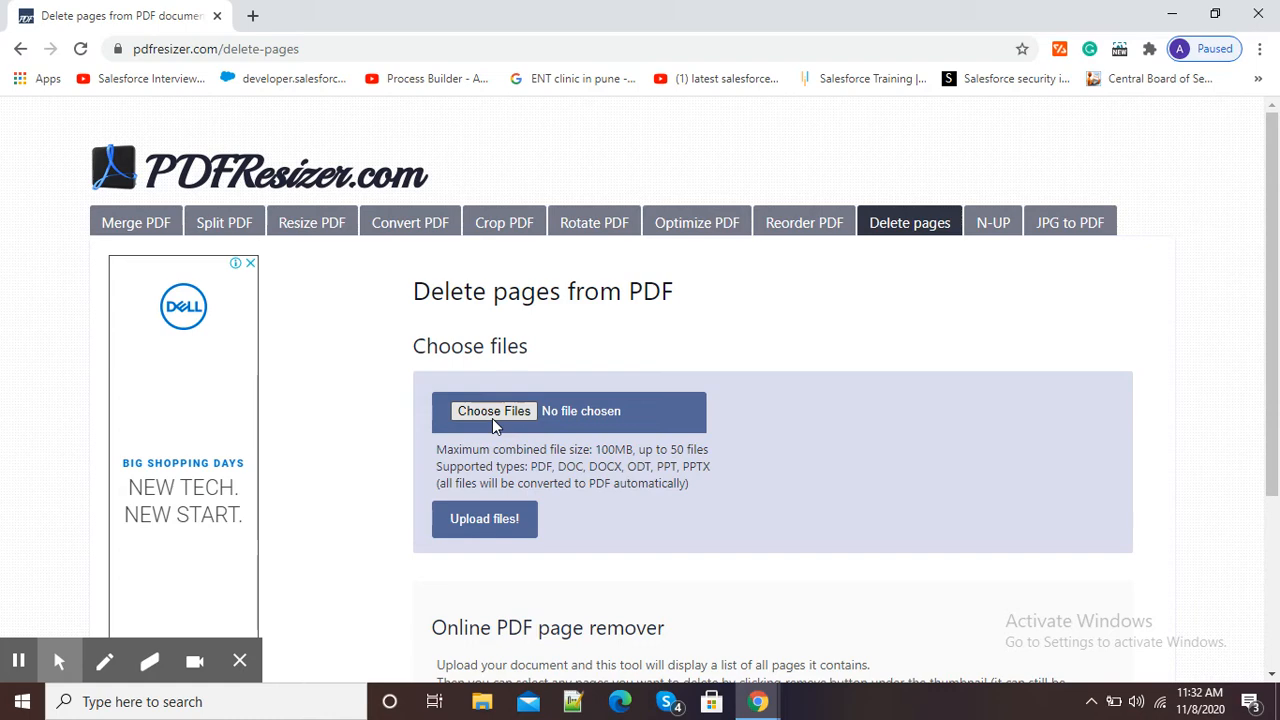
Upload E-Content Preparation Guide.pdf so its 4 page thumbnails appear.
click(494, 411)
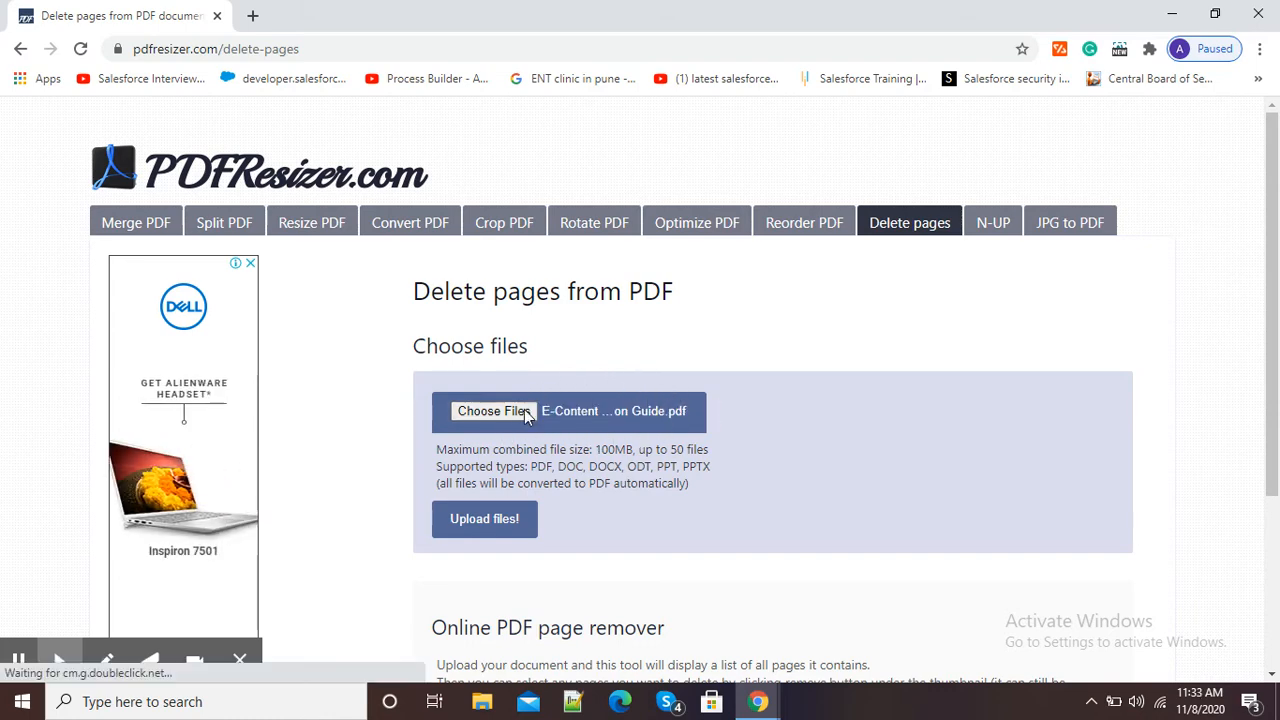
click(484, 518)
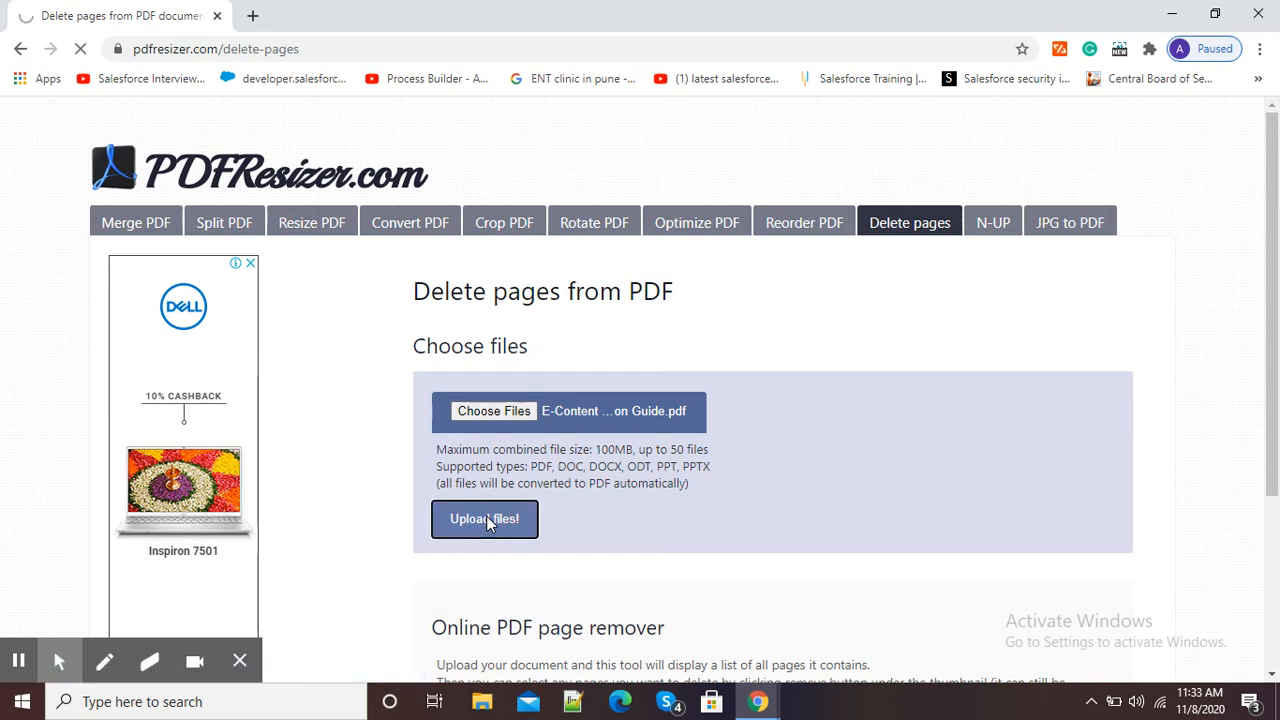
click(484, 518)
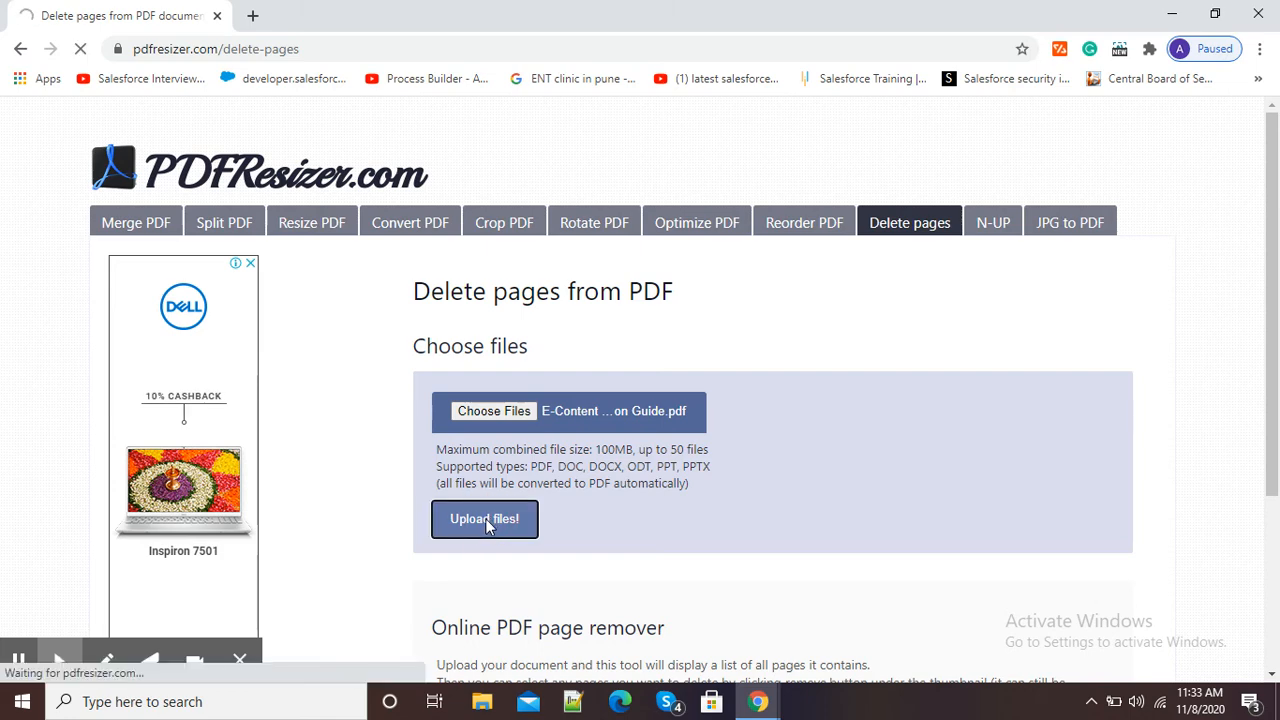
click(484, 518)
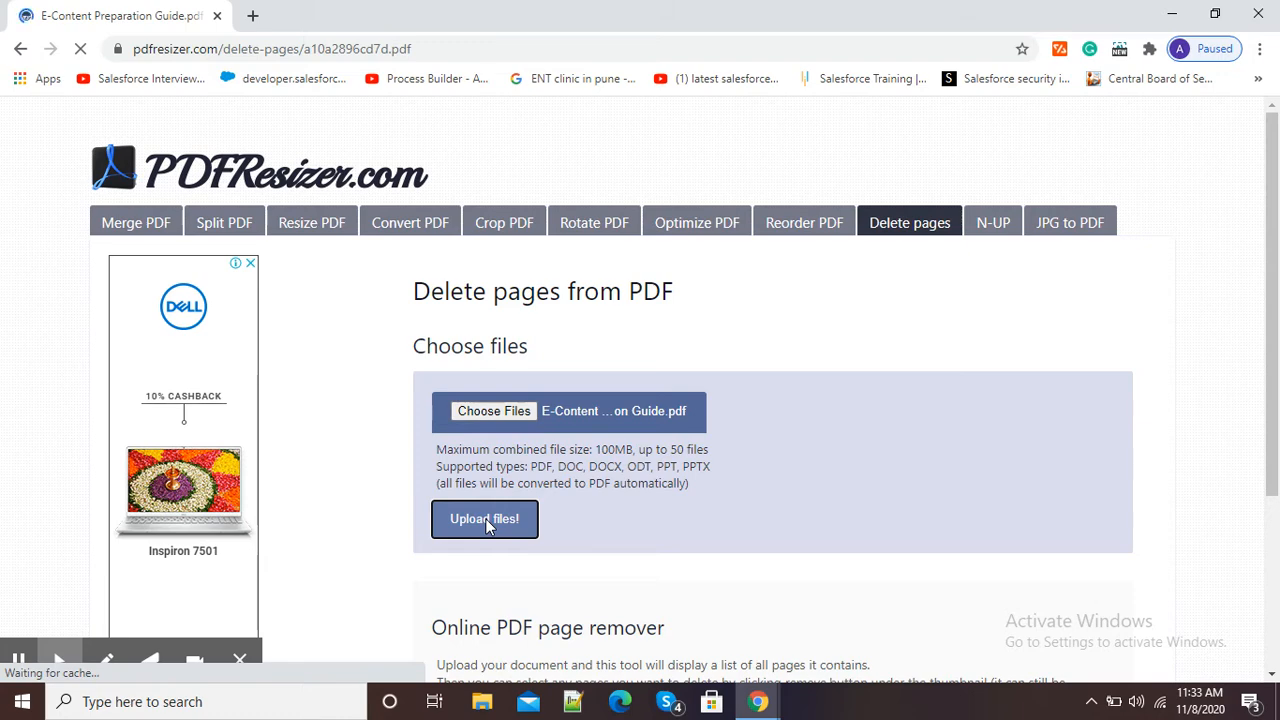
click(484, 518)
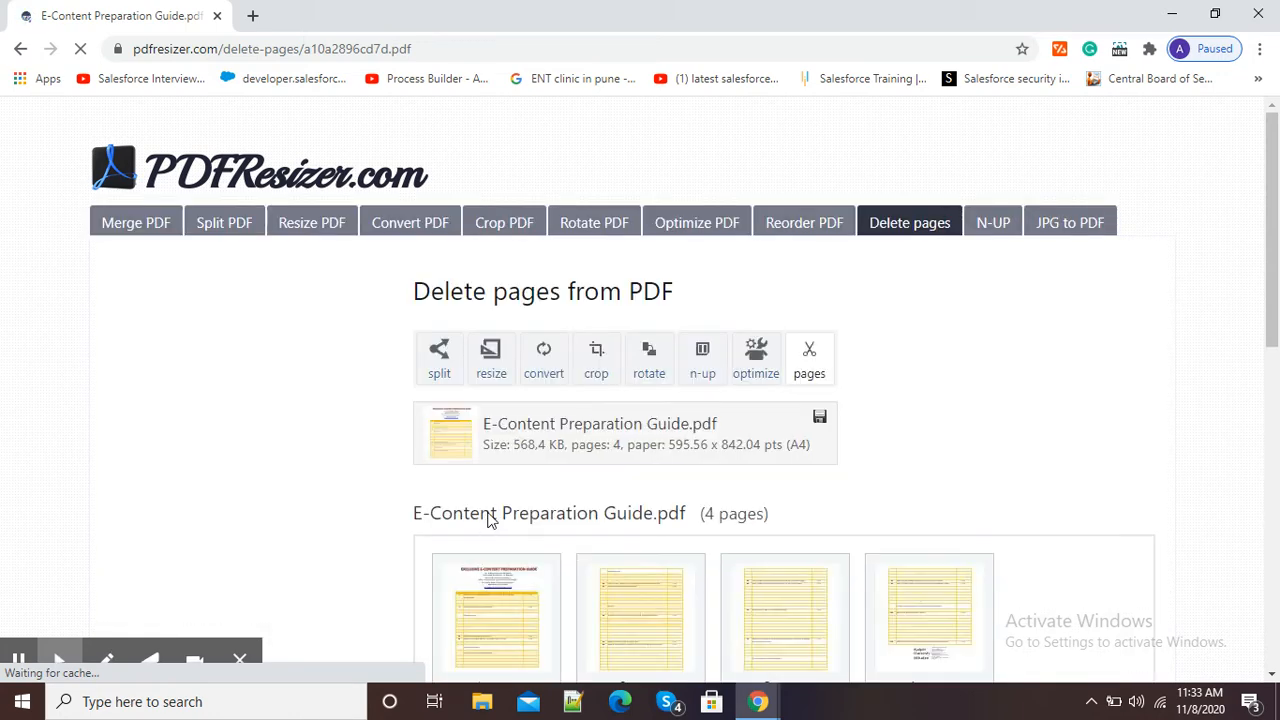
Remove page 3, then page 2, leaving pages 1 and 4 active.
scroll(down, 3)
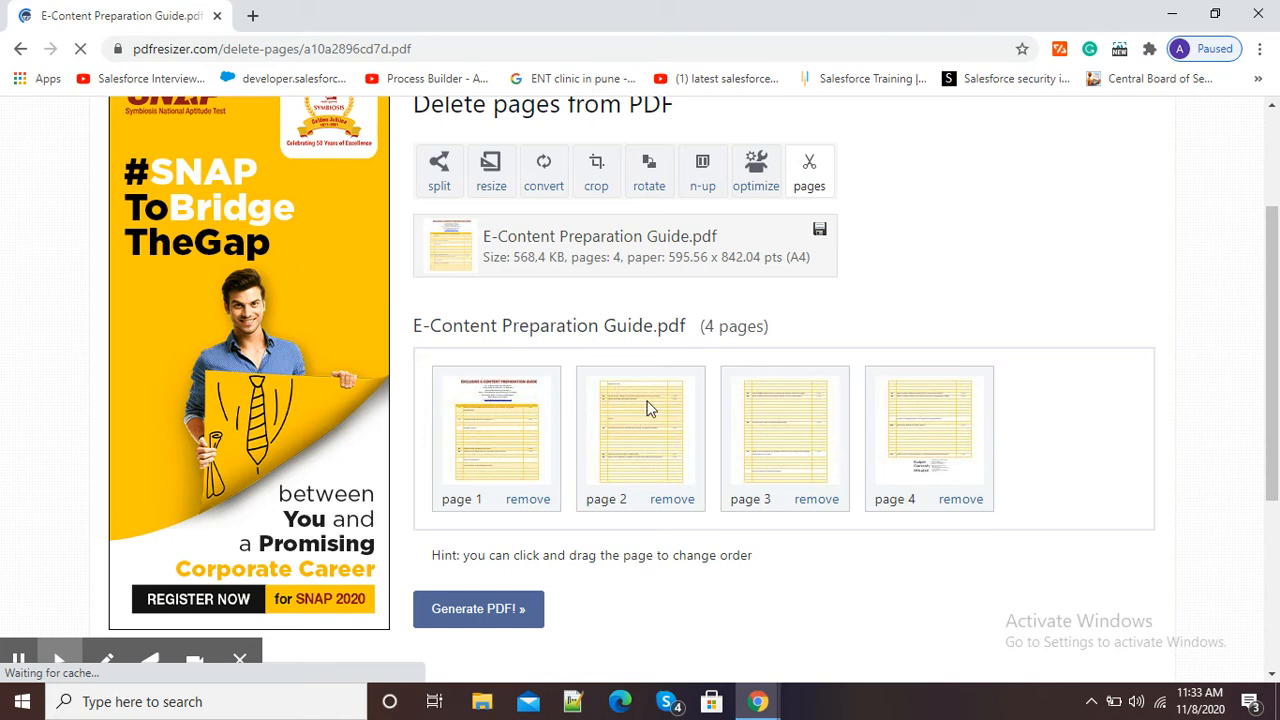
mouse_move(528, 420)
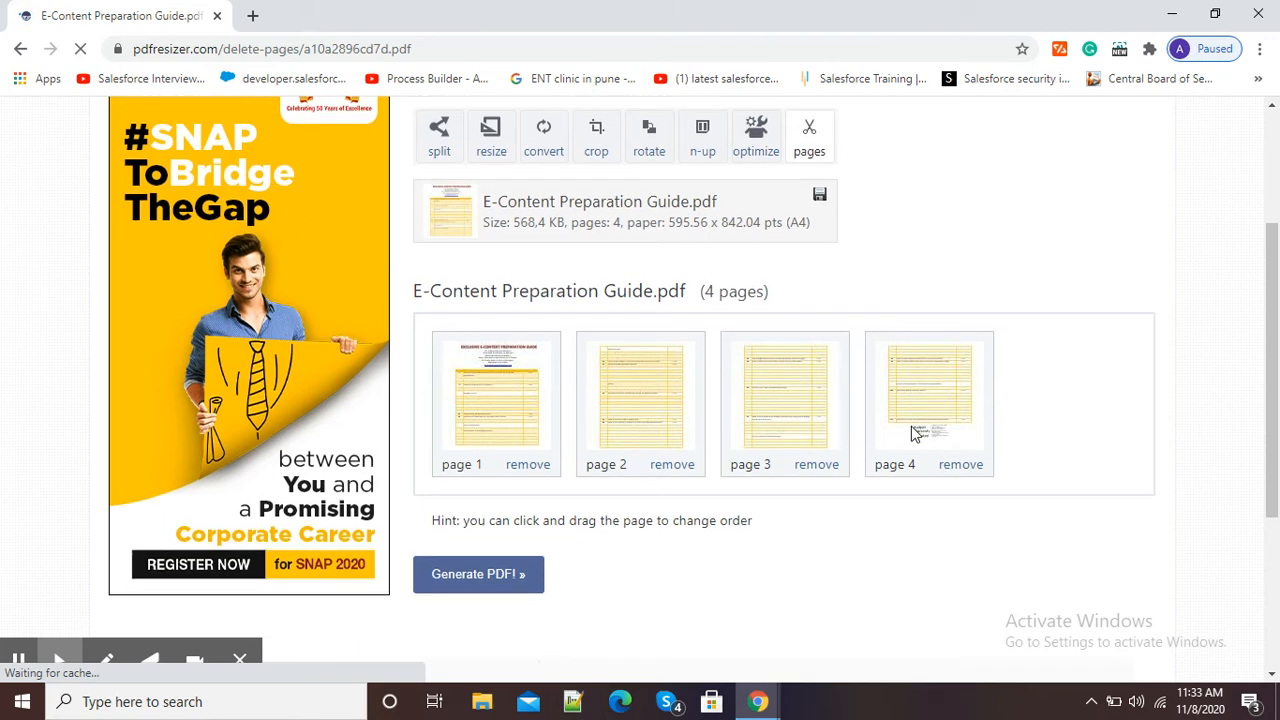
scroll(down, 3)
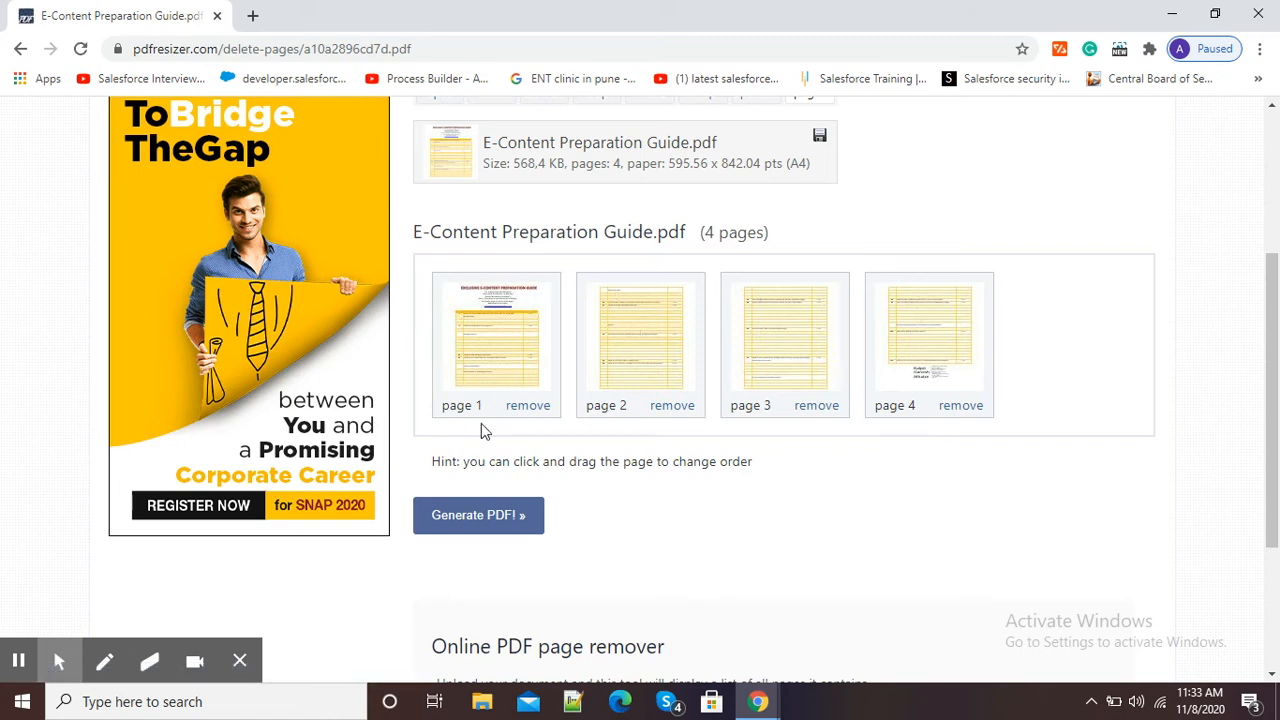
mouse_move(623, 408)
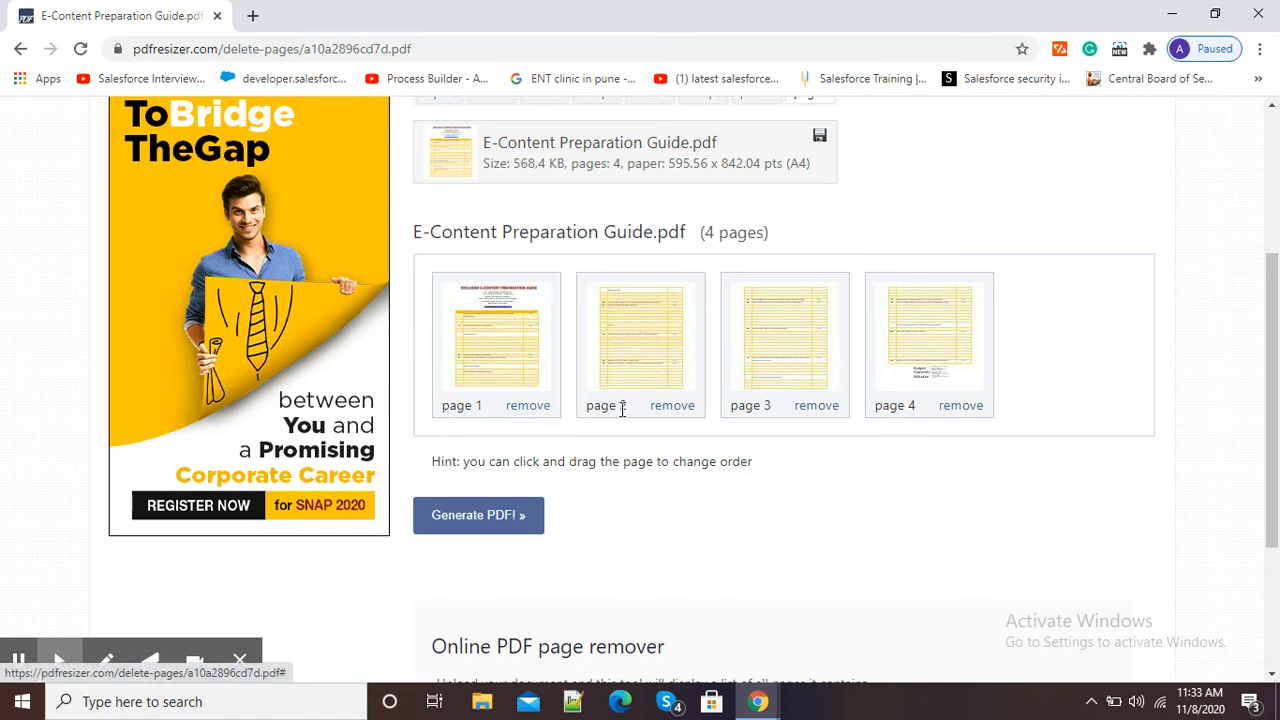
mouse_move(933, 420)
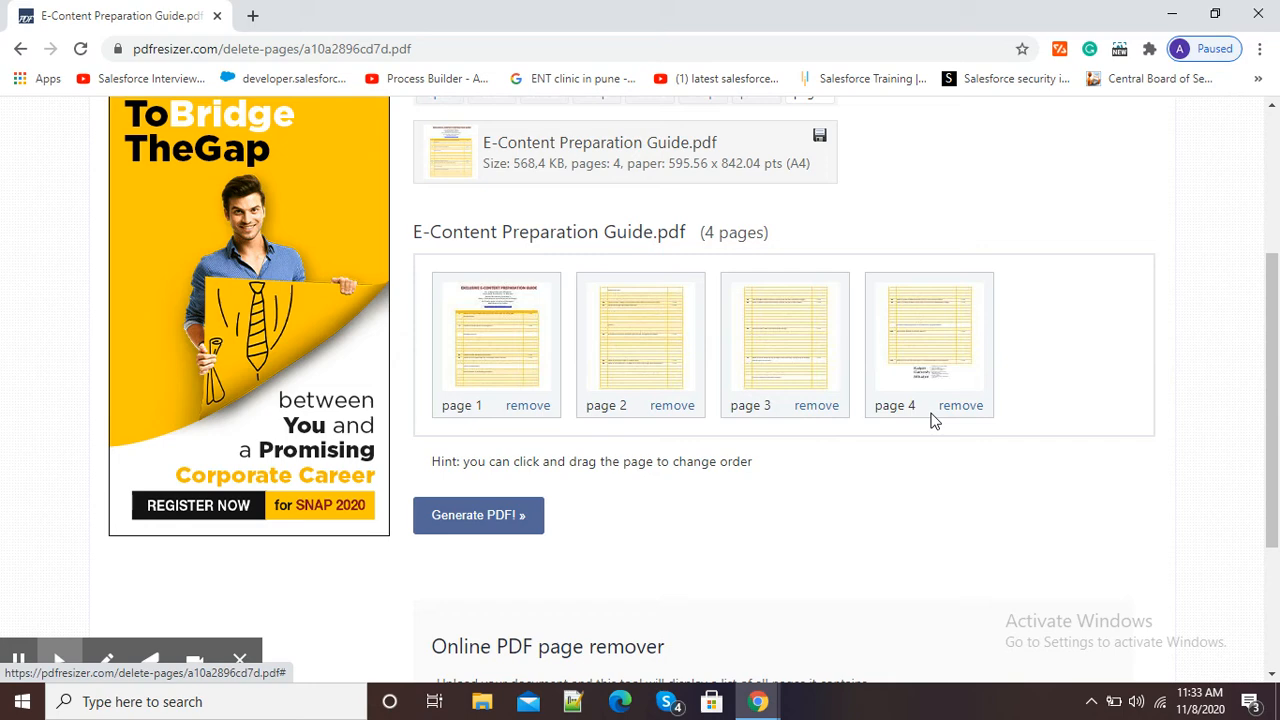
mouse_move(816, 405)
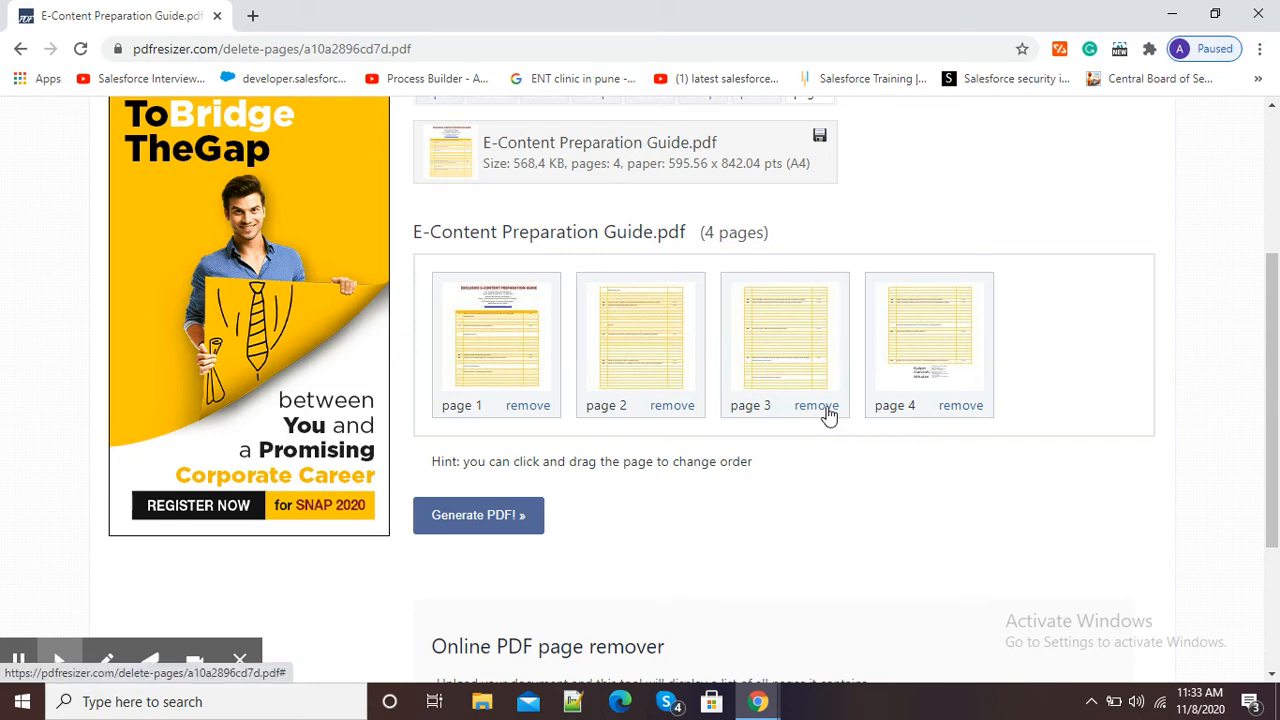
mouse_move(820, 413)
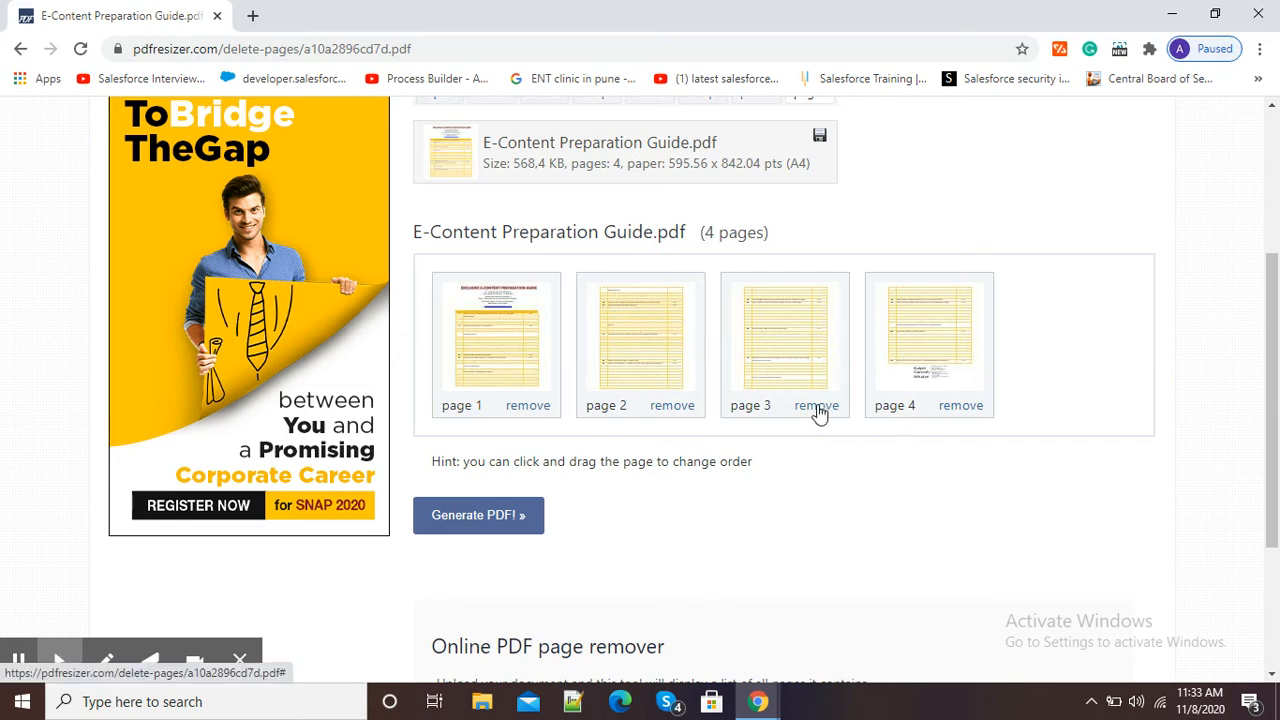
click(816, 405)
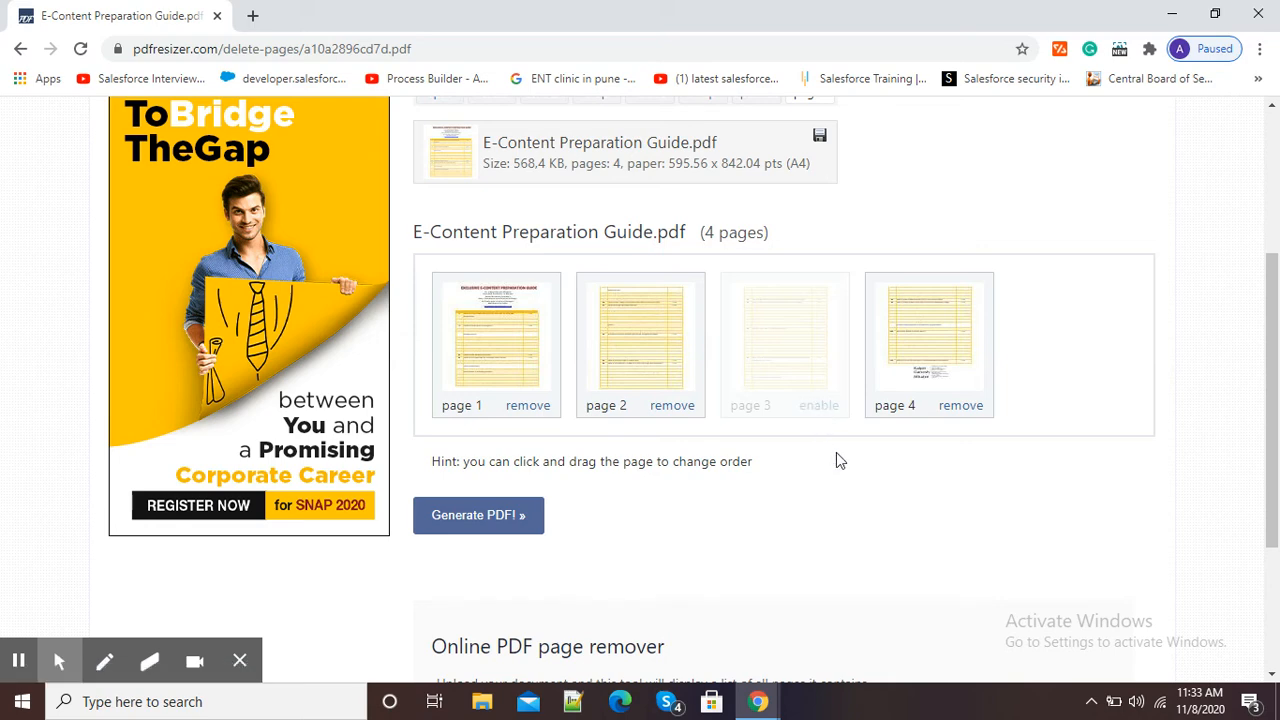
mouse_move(590, 456)
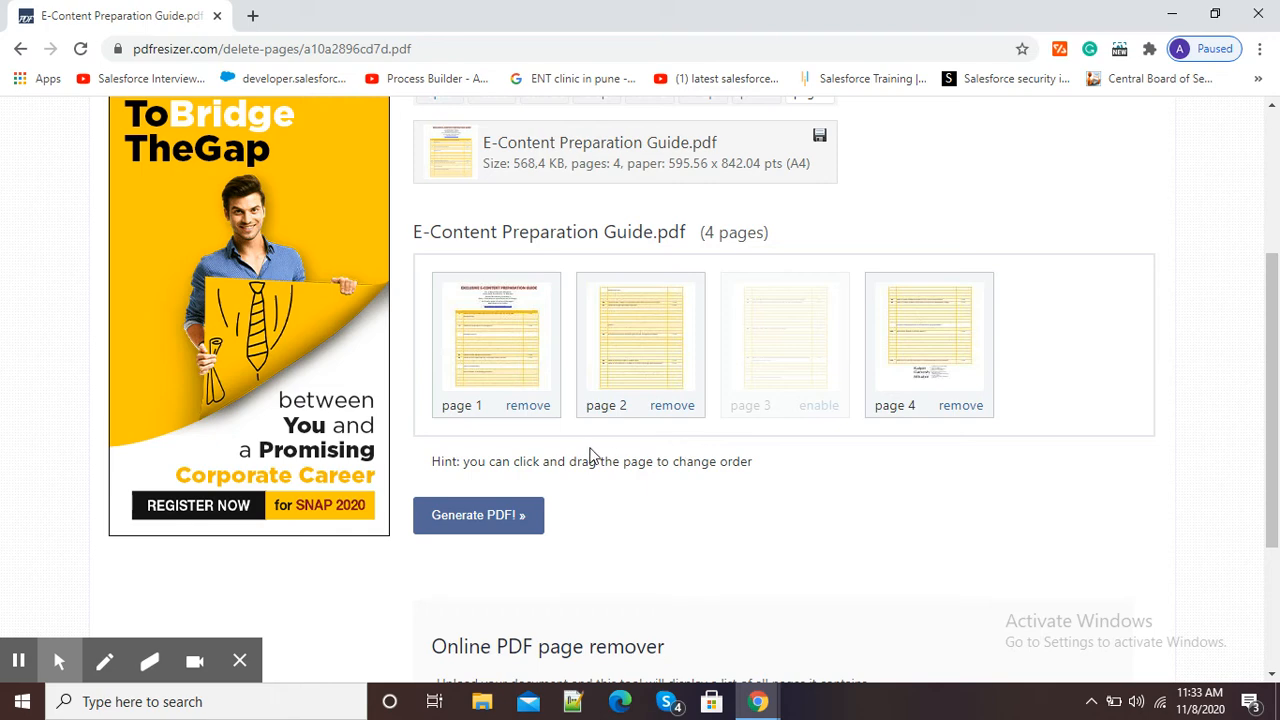
mouse_move(672, 405)
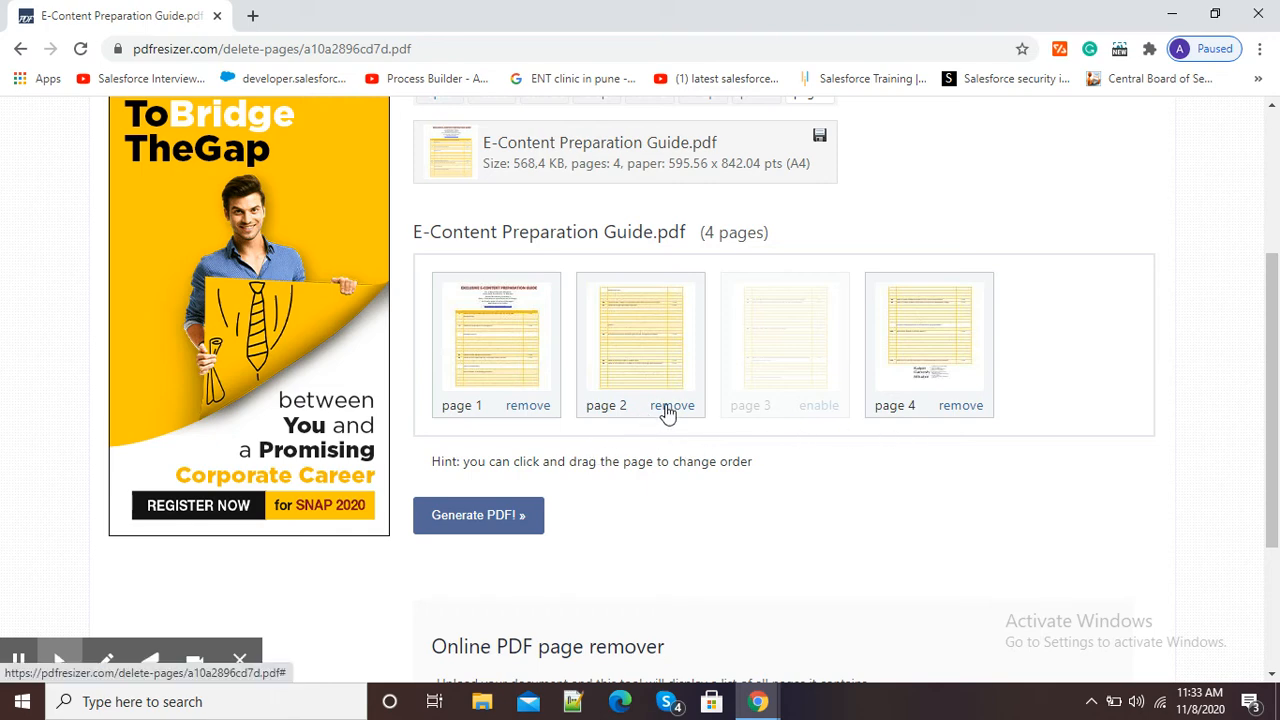
click(672, 405)
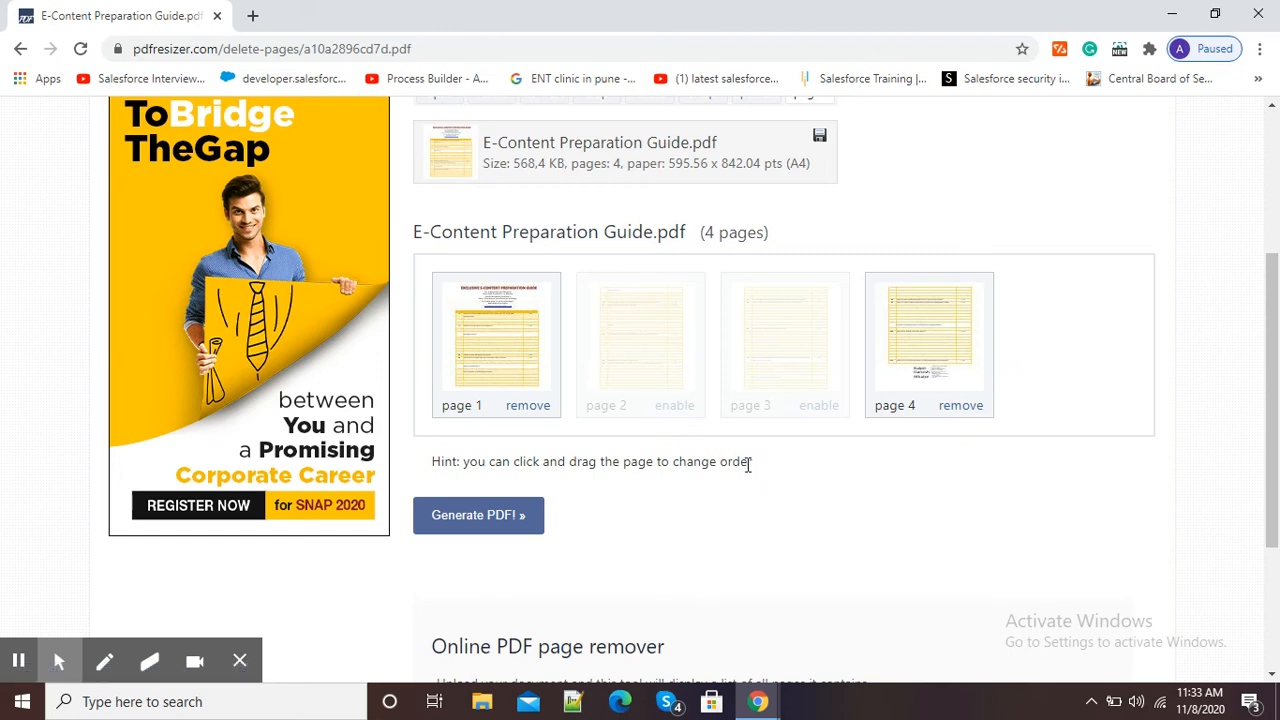
mouse_move(867, 414)
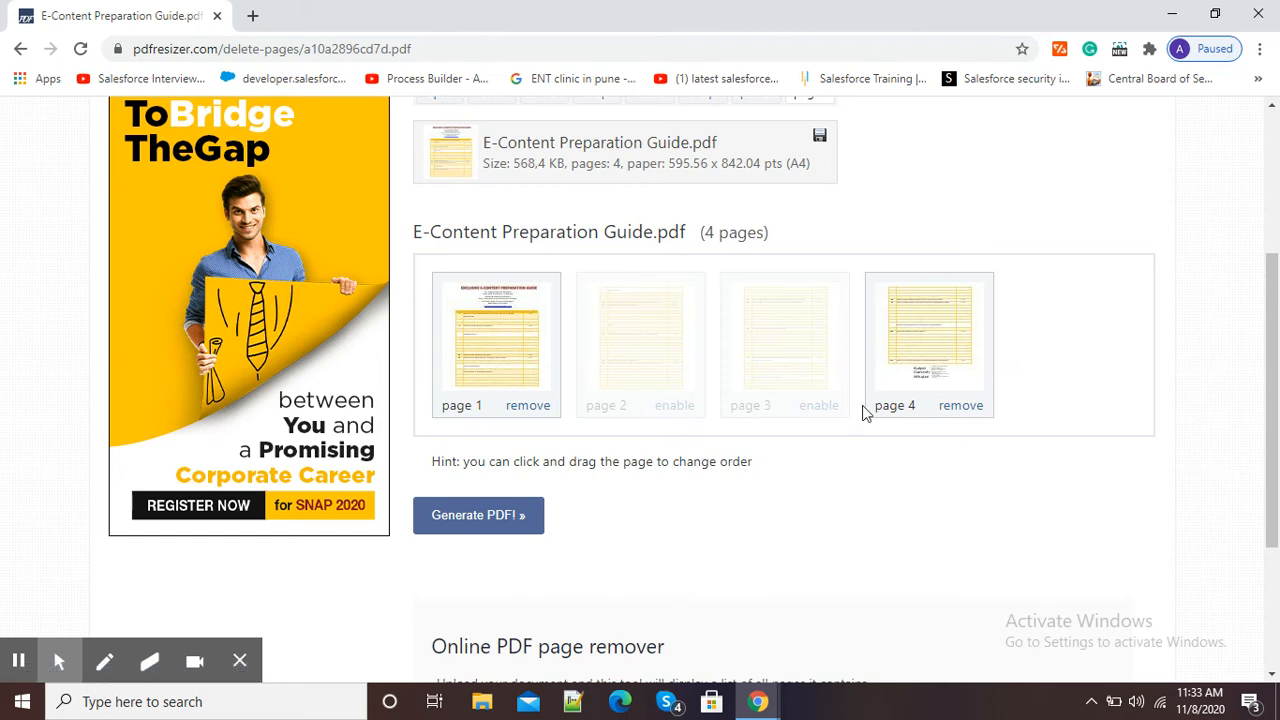
mouse_move(865, 265)
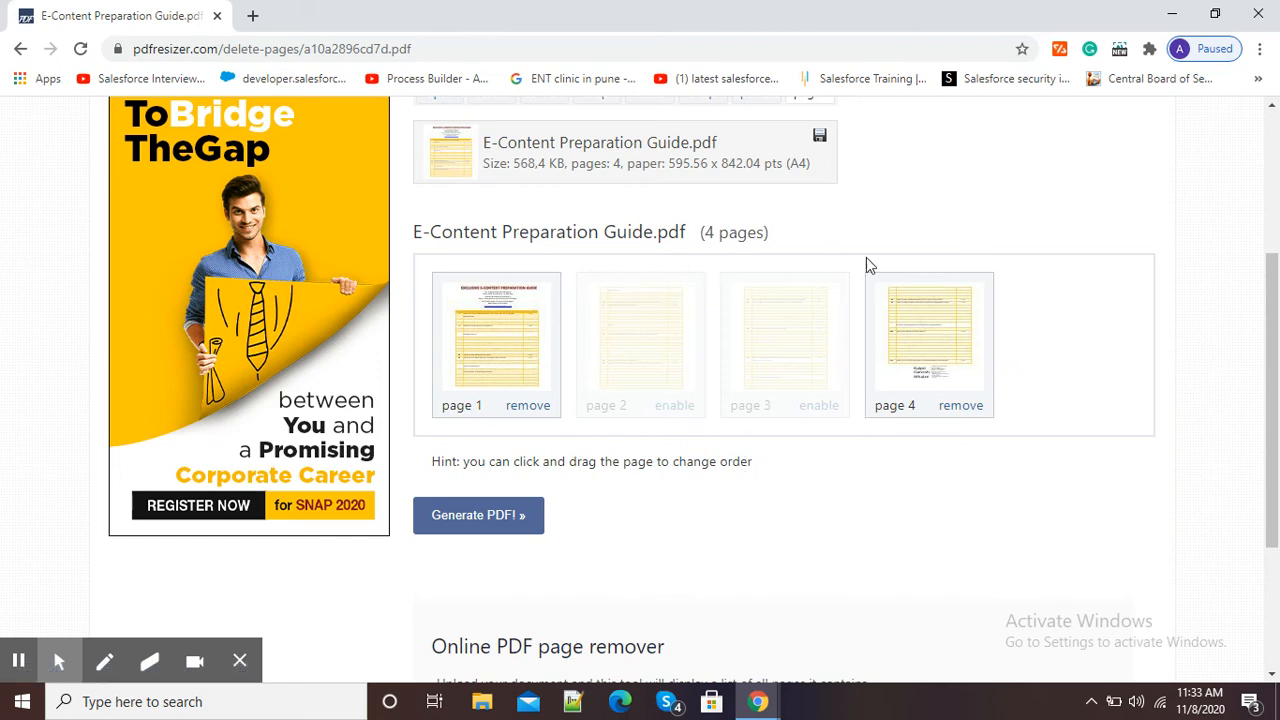
mouse_move(696, 258)
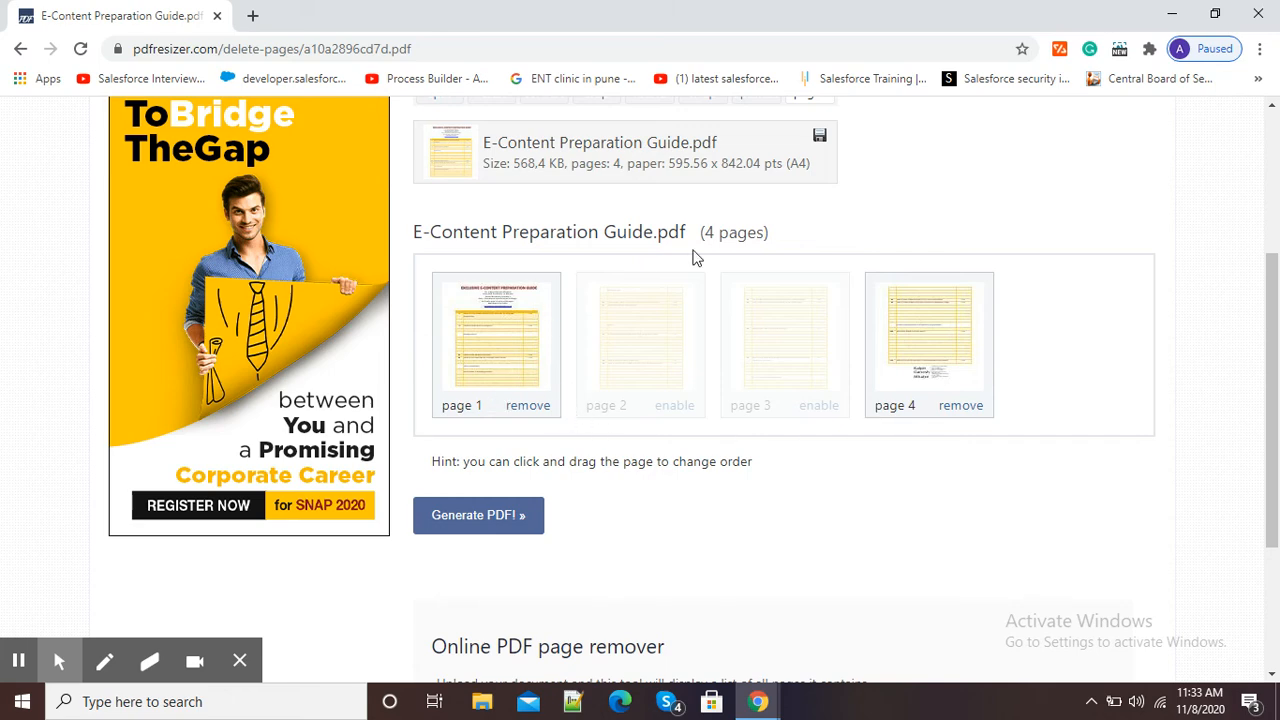
mouse_move(711, 241)
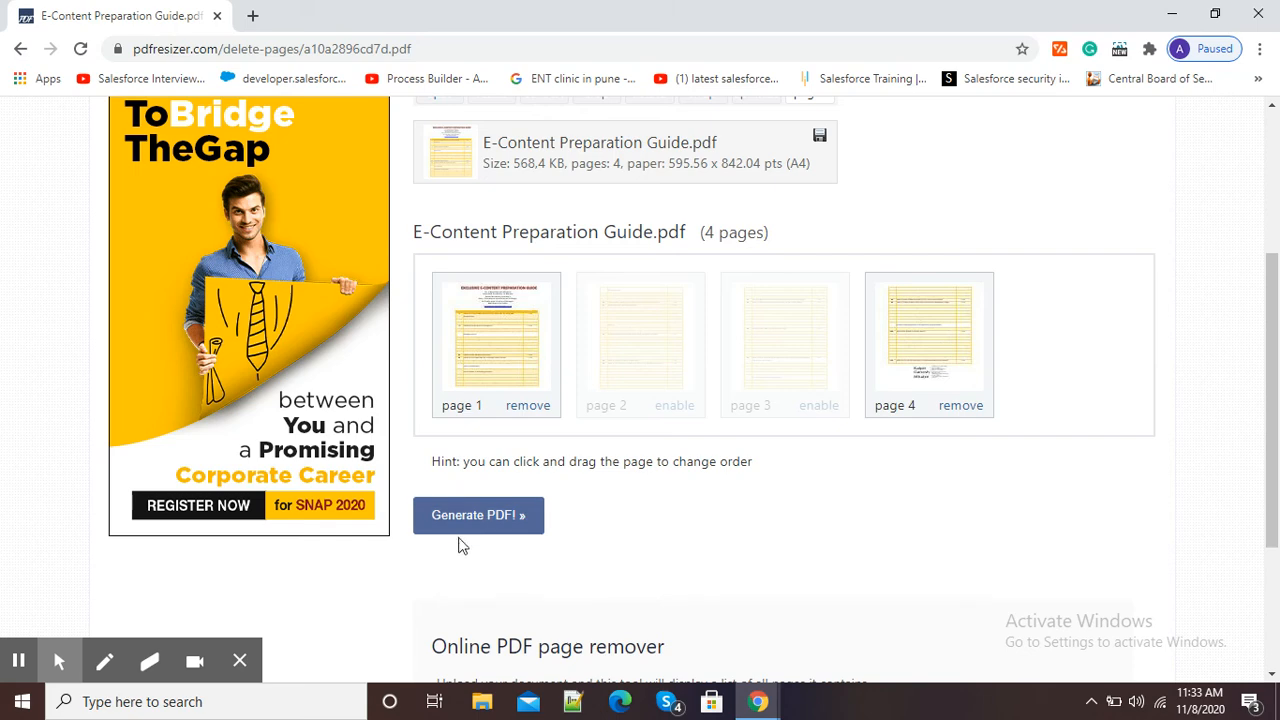
Generate the 2-page PDF without pages 2 and 3 and download it.
click(478, 515)
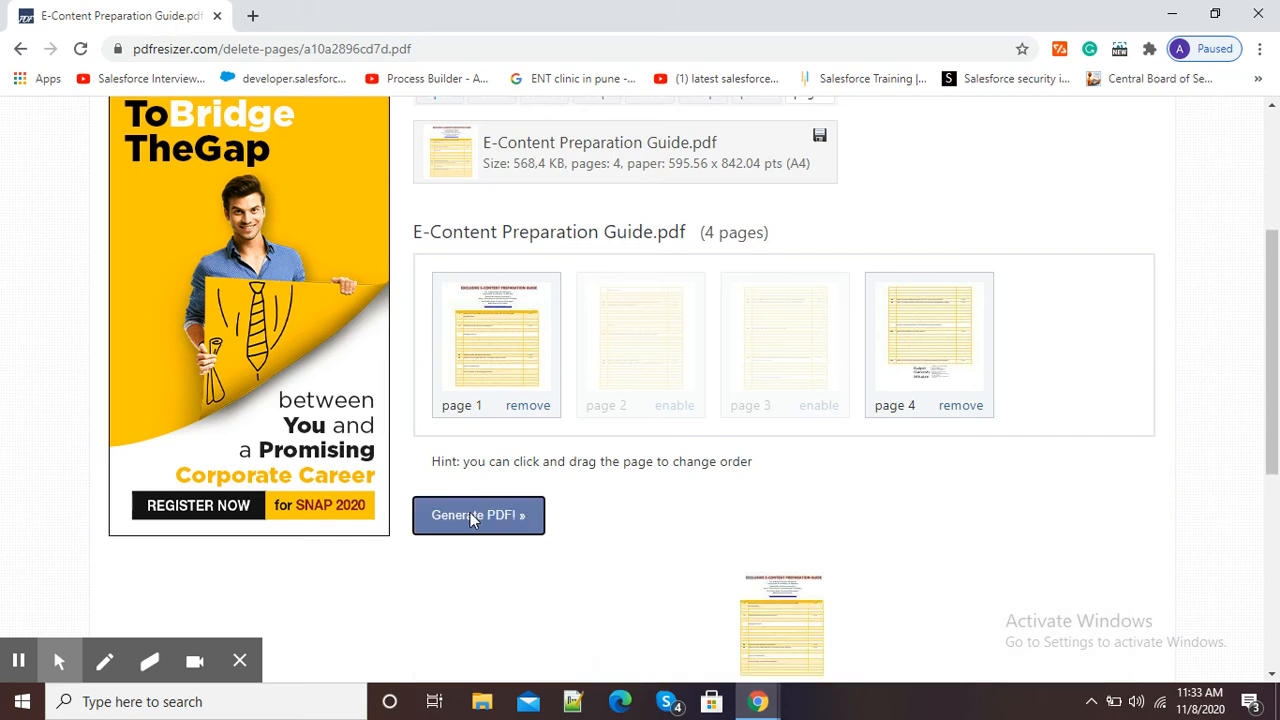
click(478, 514)
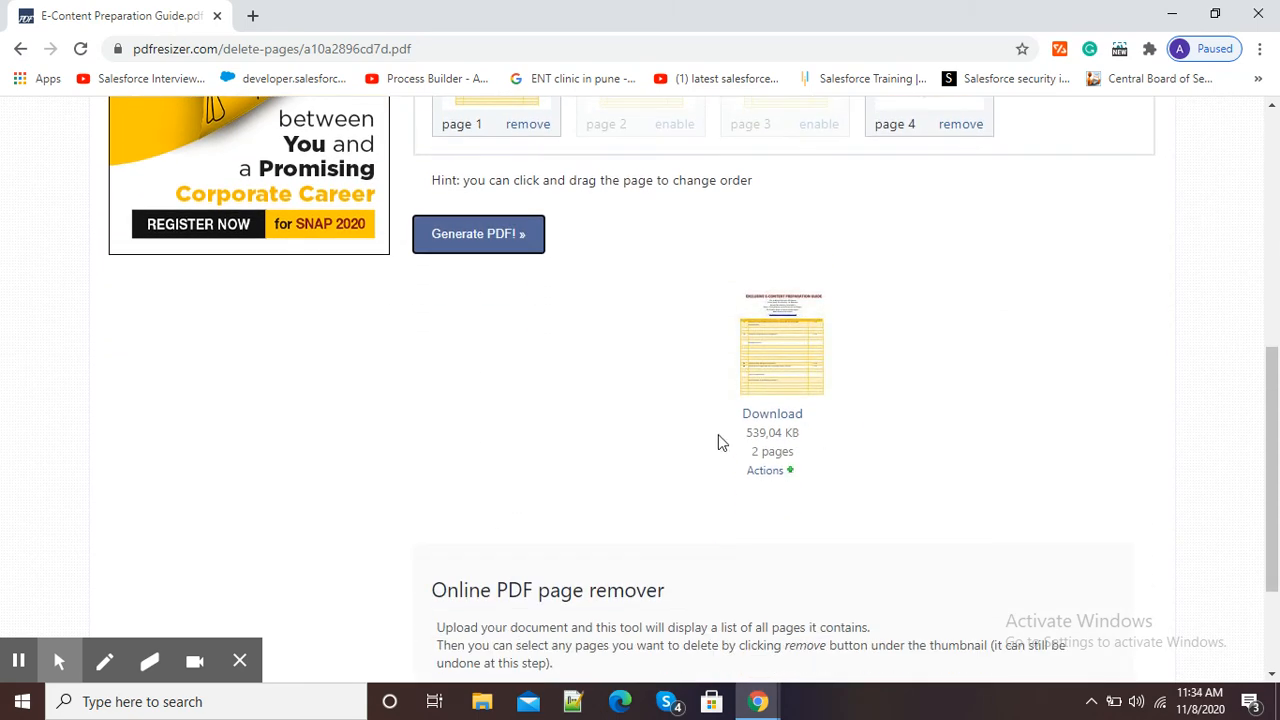
mouse_move(785, 460)
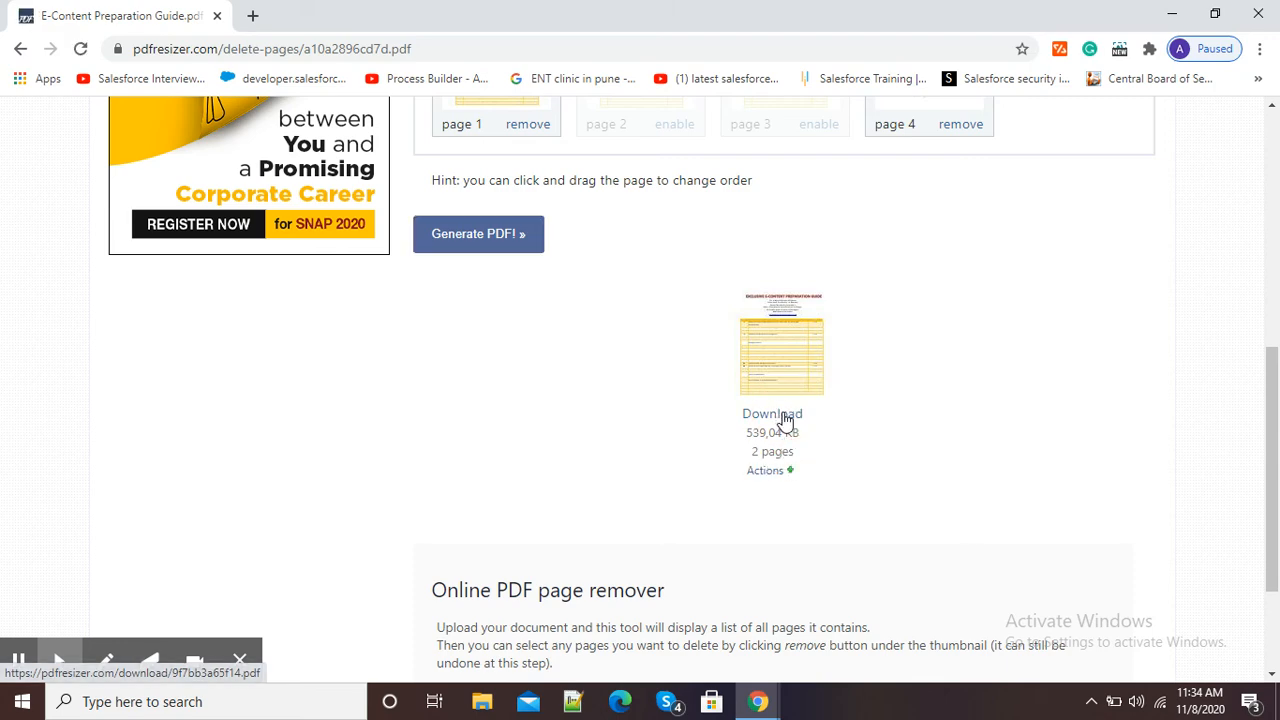
click(772, 413)
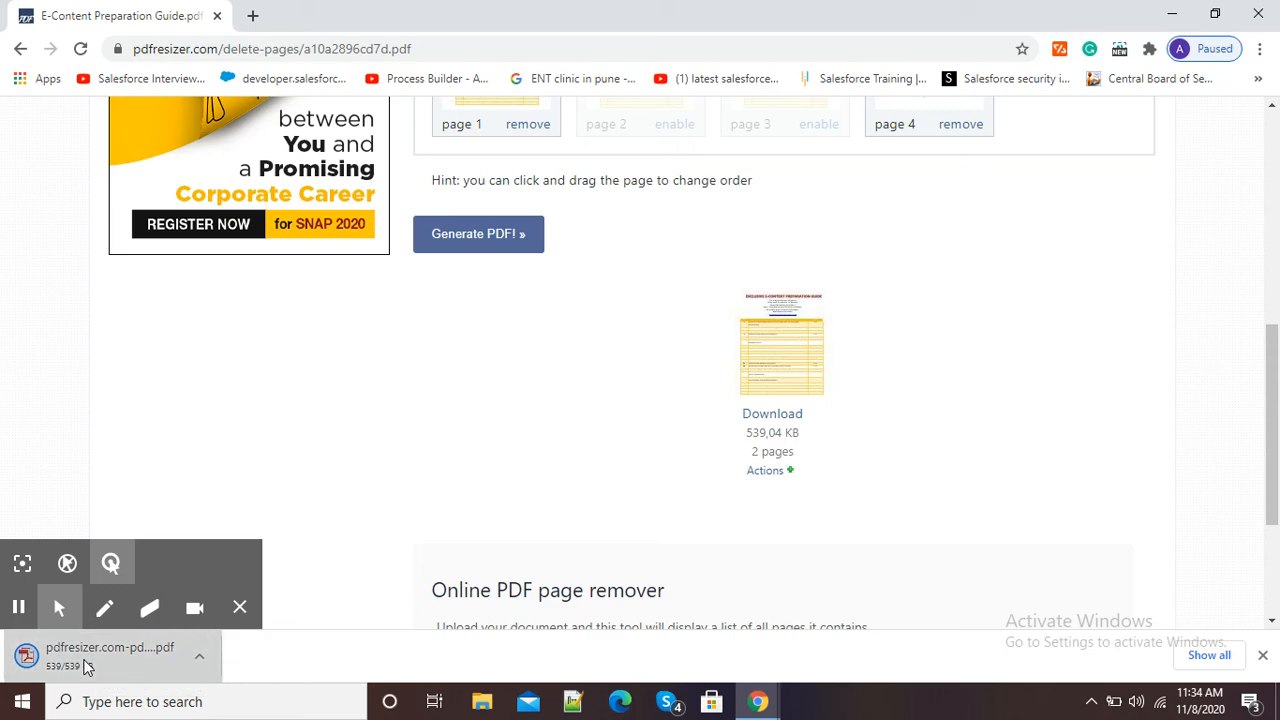
View the downloaded PDF from Chrome's download bar and check both remaining pages.
click(110, 655)
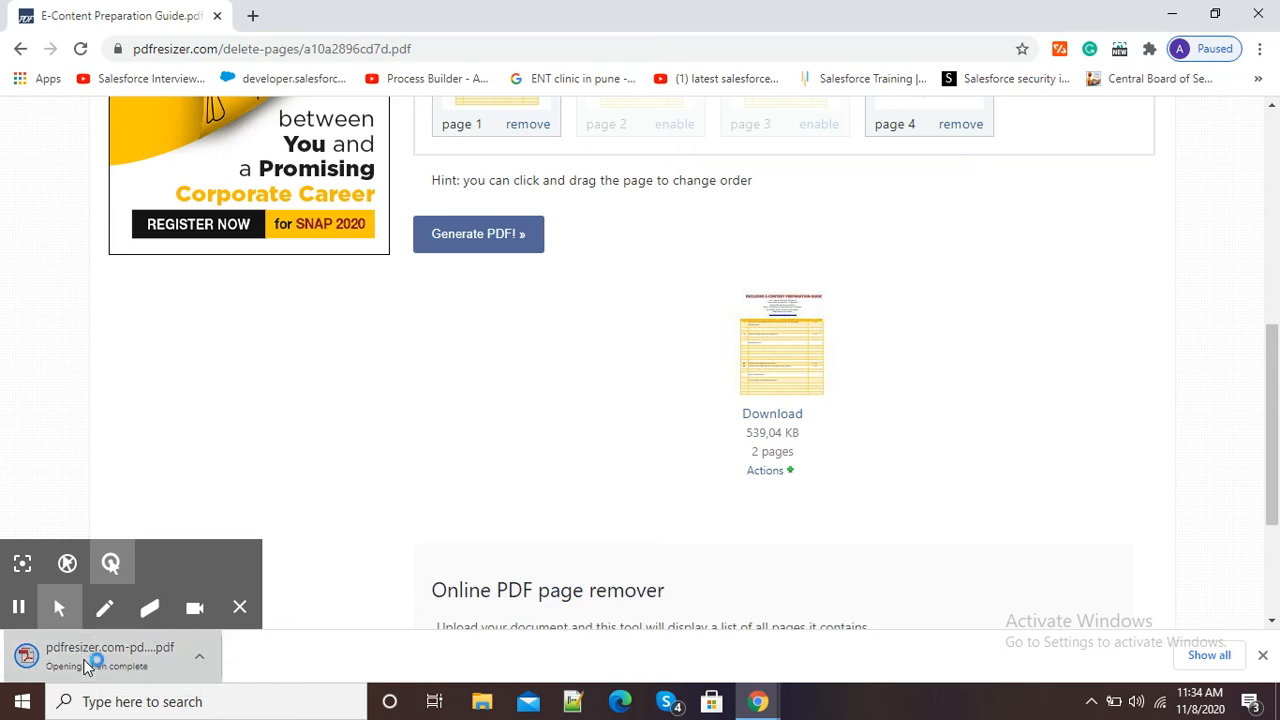
click(110, 655)
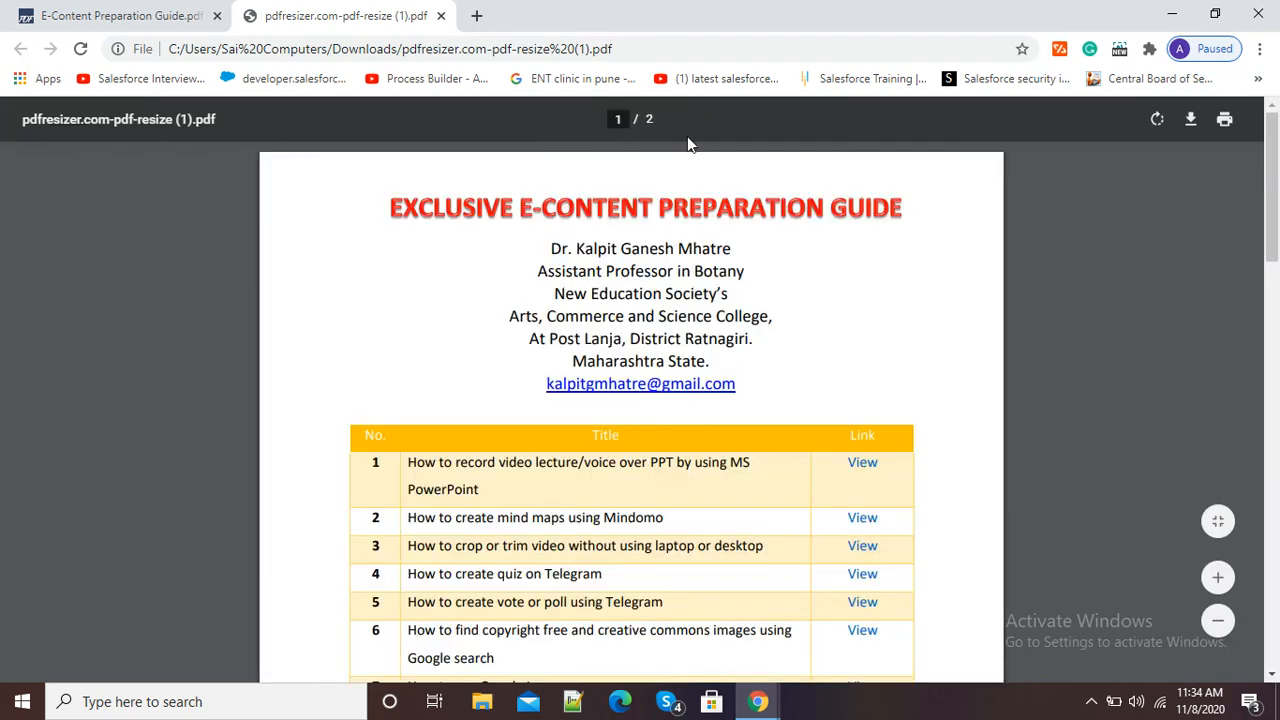
scroll(down, 3)
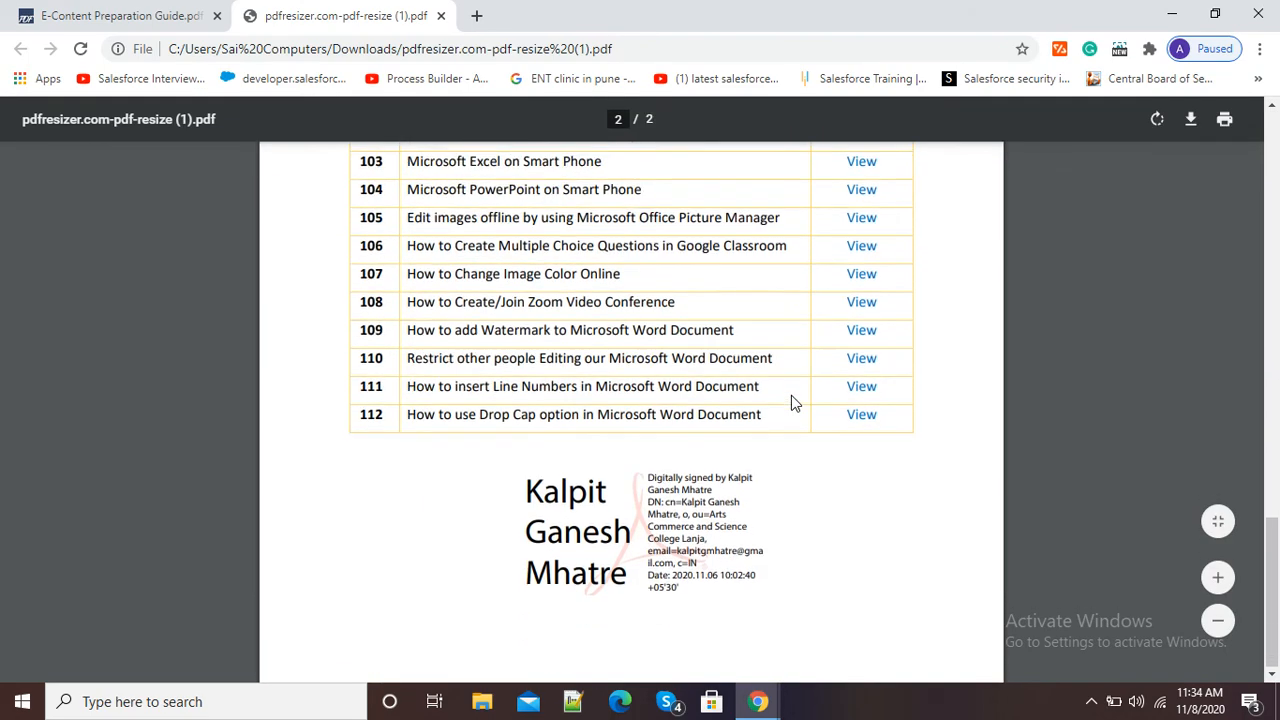
scroll(up, 3)
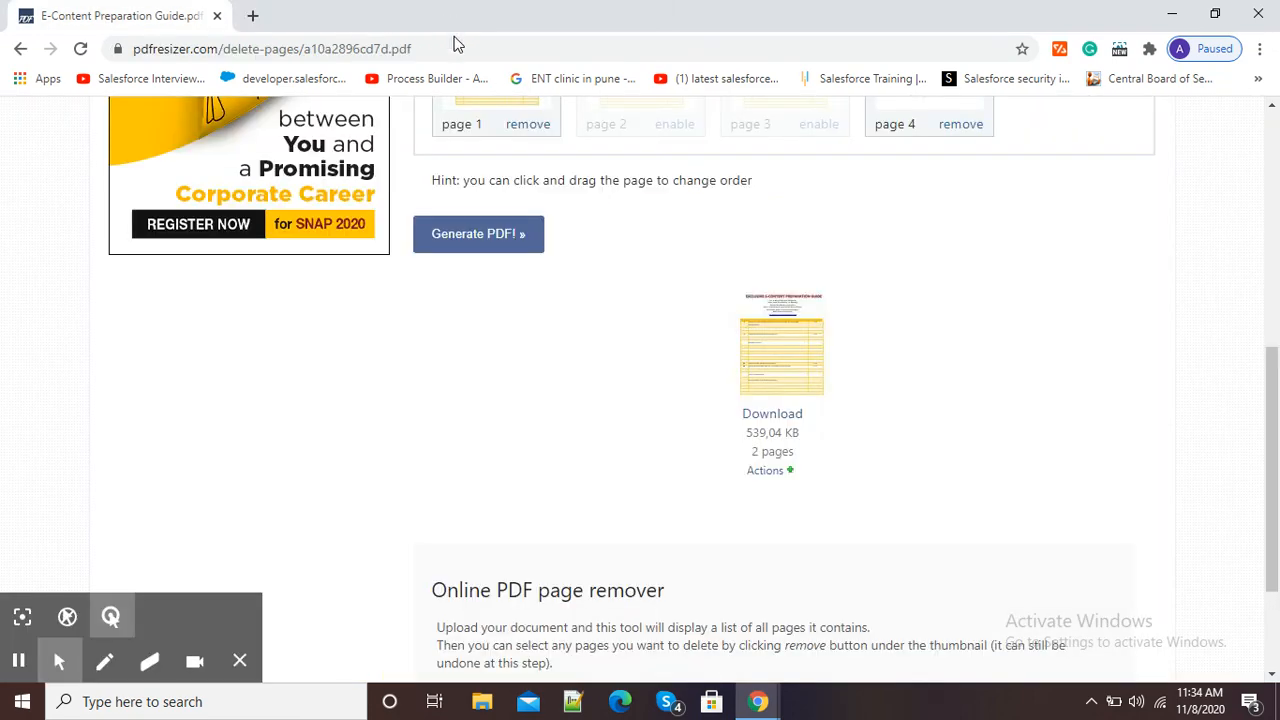
scroll(up, 3)
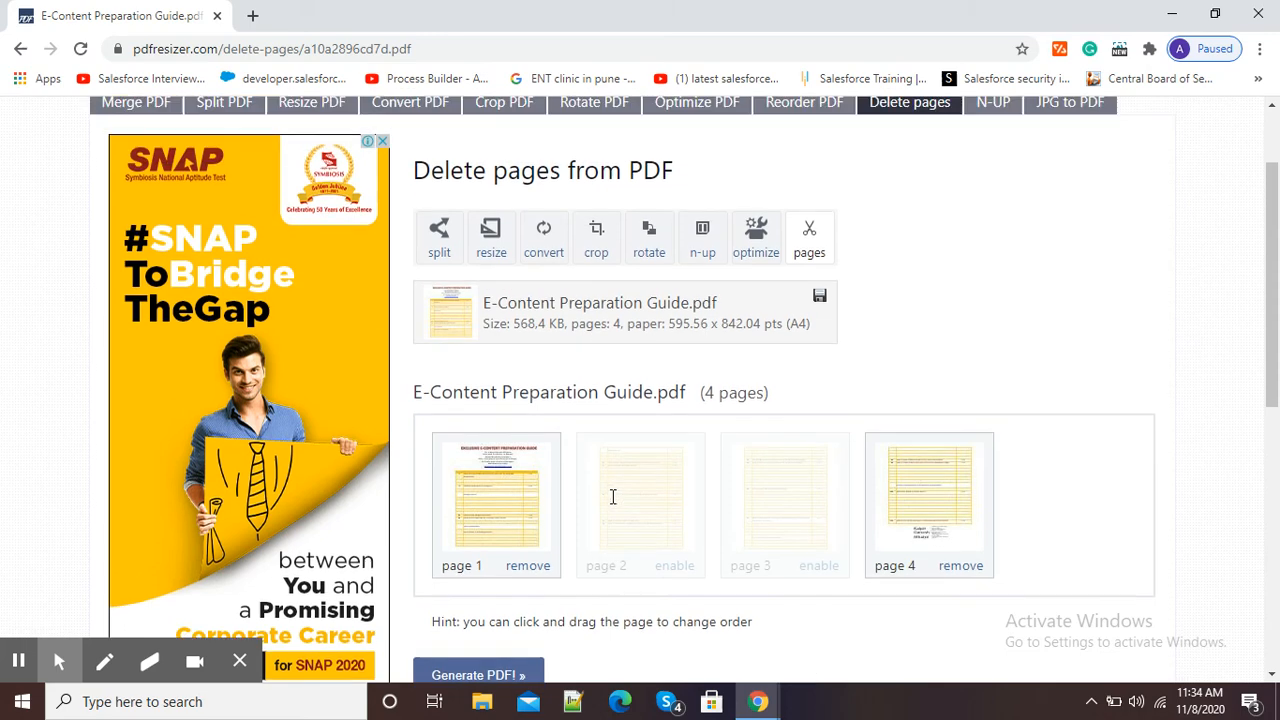